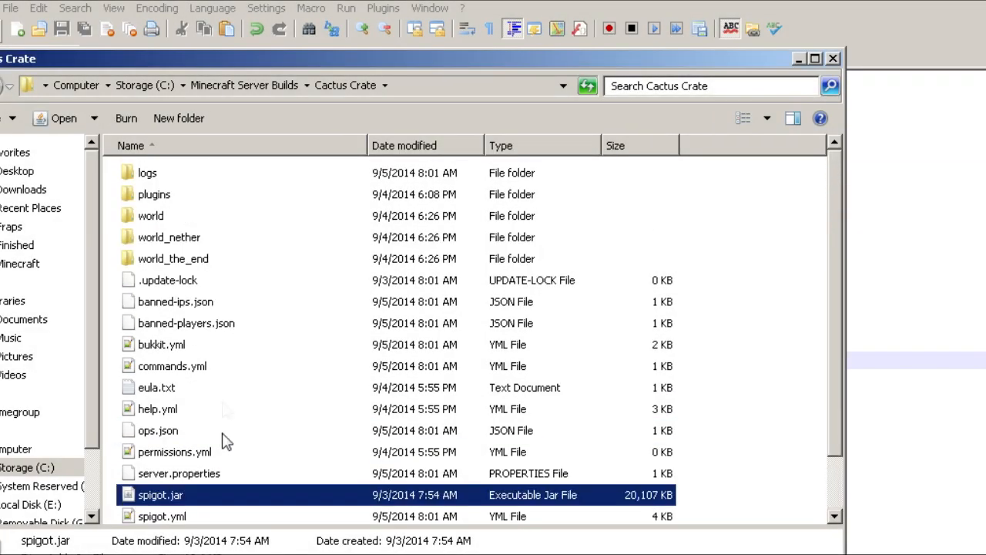
# Navigate into plugins and then the CactusCrate plugin folder in Explorer
pyautogui.doubleClick(155, 194)
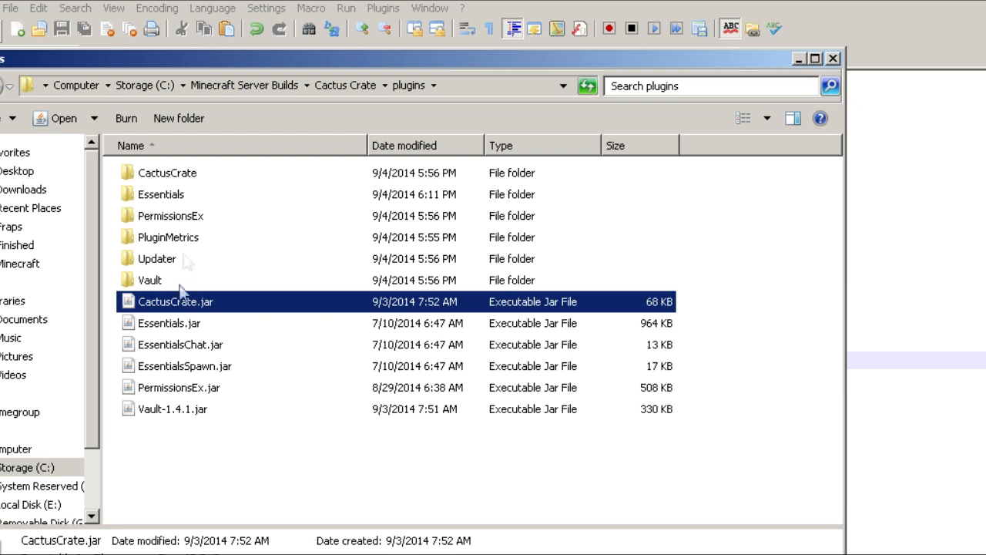
pyautogui.doubleClick(166, 173)
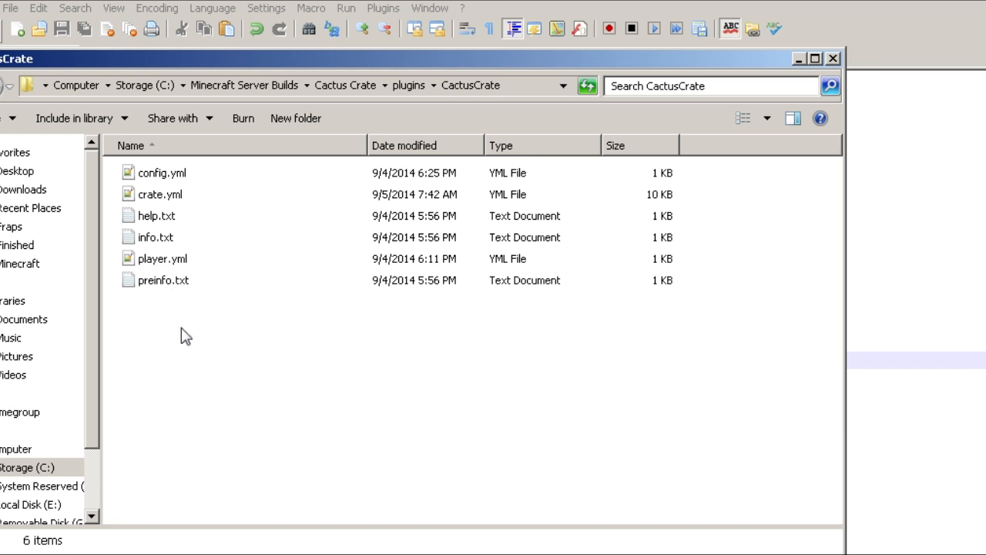
pyautogui.moveTo(385, 62)
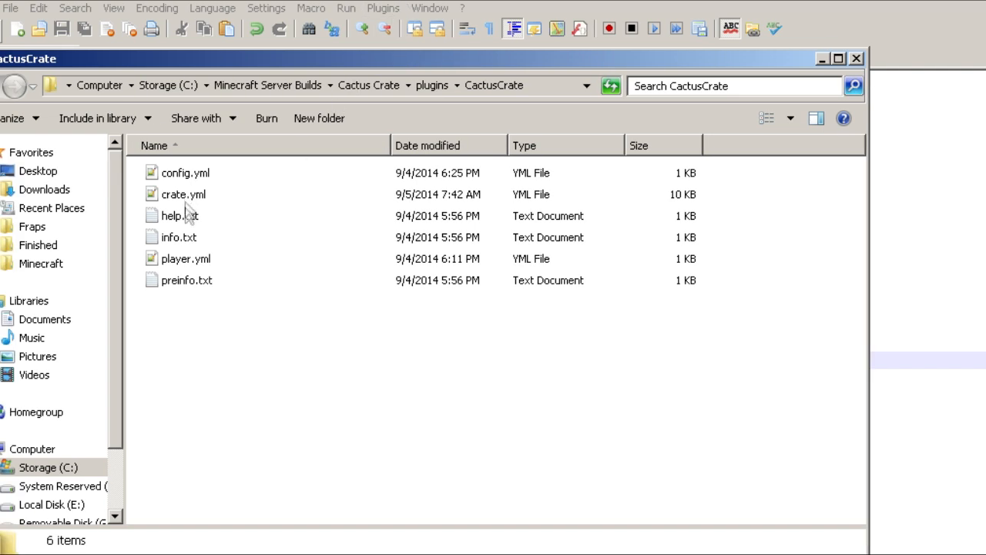
# Edit help.txt with Notepad++ and bring its help messages into view
pyautogui.rightClick(179, 216)
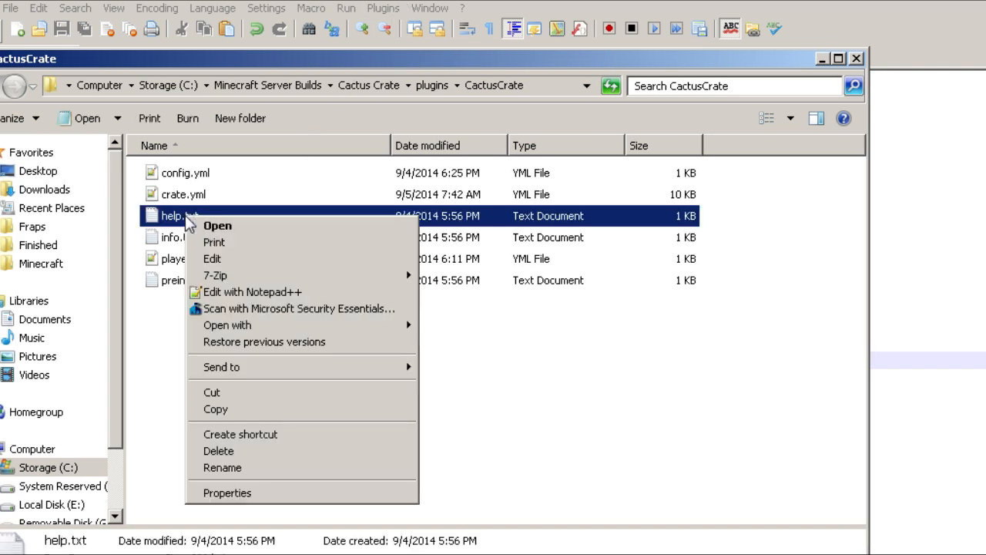
pyautogui.click(253, 291)
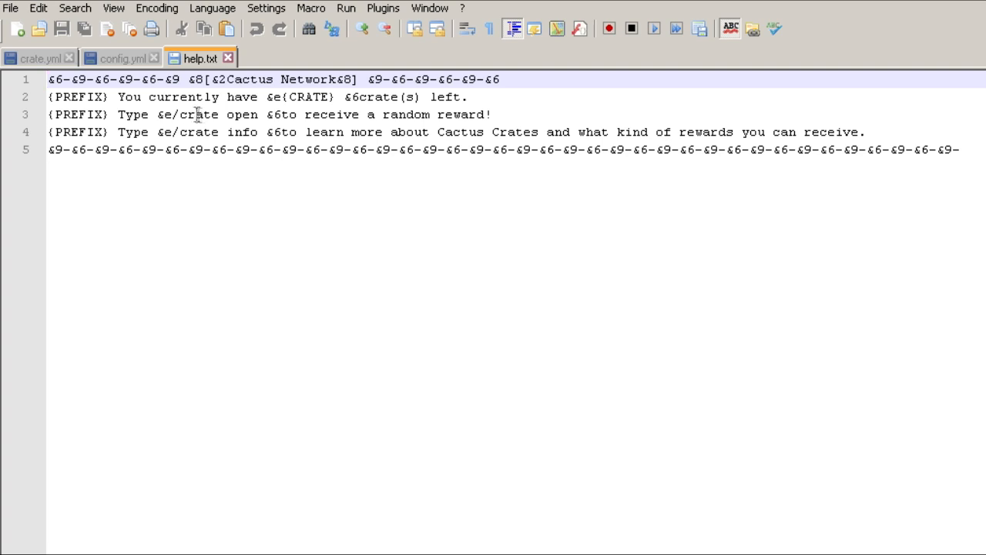
pyautogui.moveTo(274, 105)
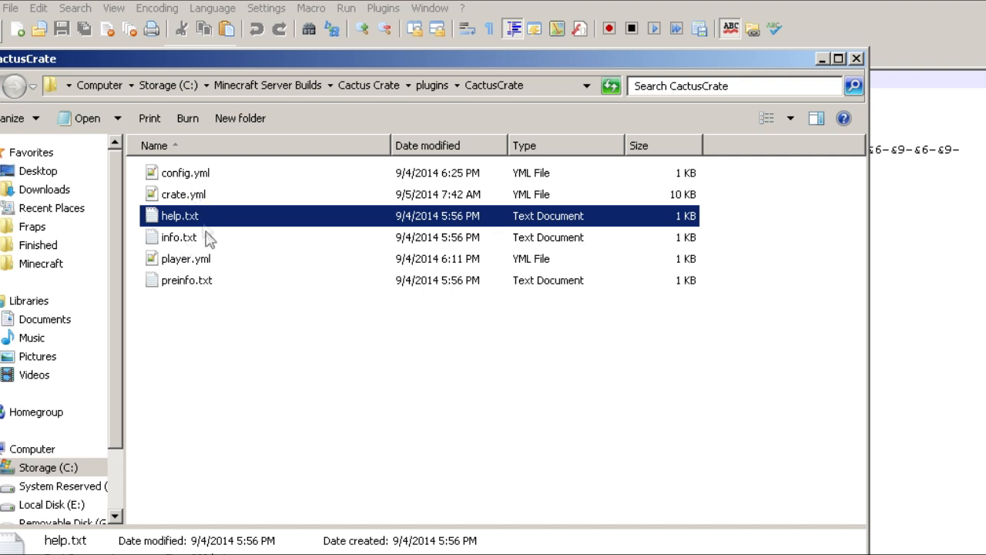
pyautogui.click(187, 280)
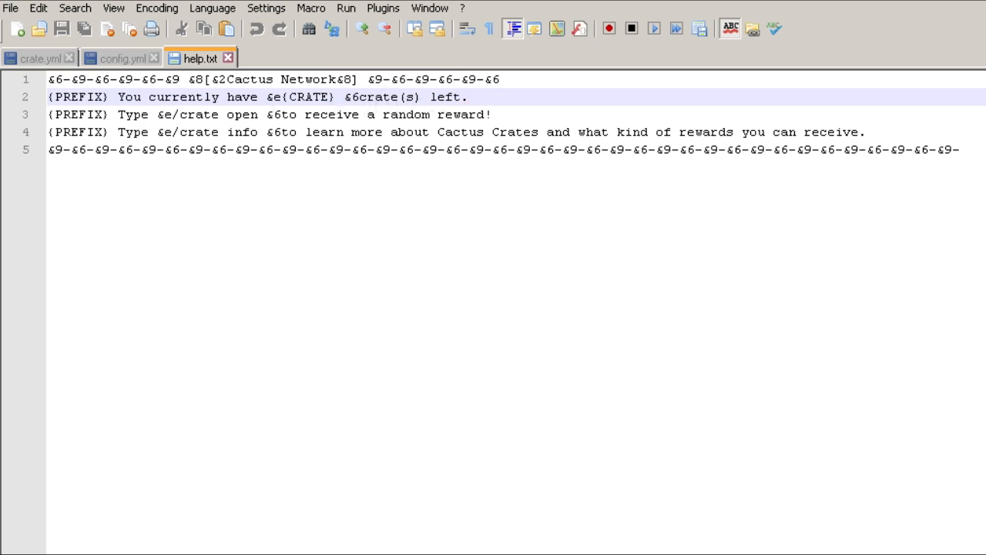
# Switch to config.yml to review the plugin prefix and error messages
pyautogui.click(120, 59)
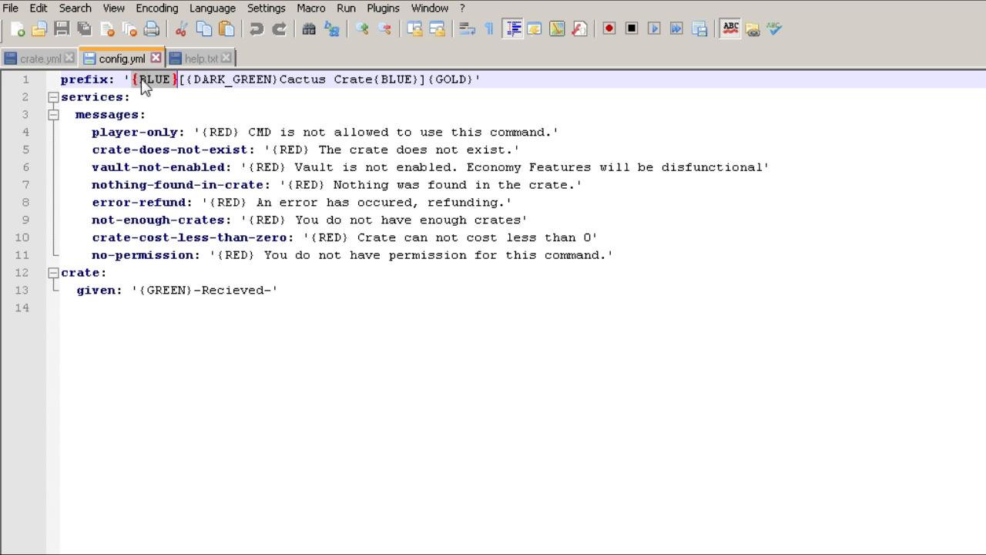
pyautogui.moveTo(162, 86)
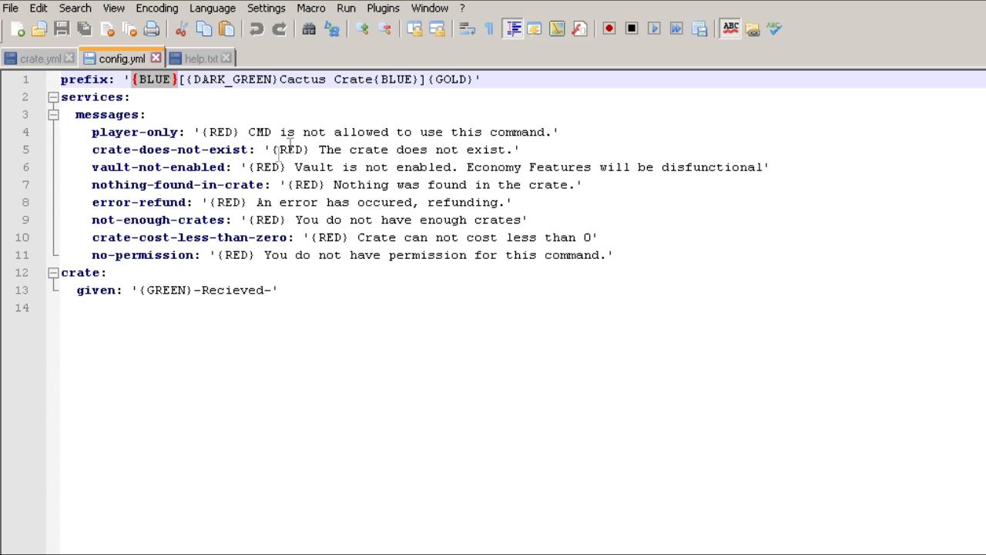
pyautogui.moveTo(345, 163)
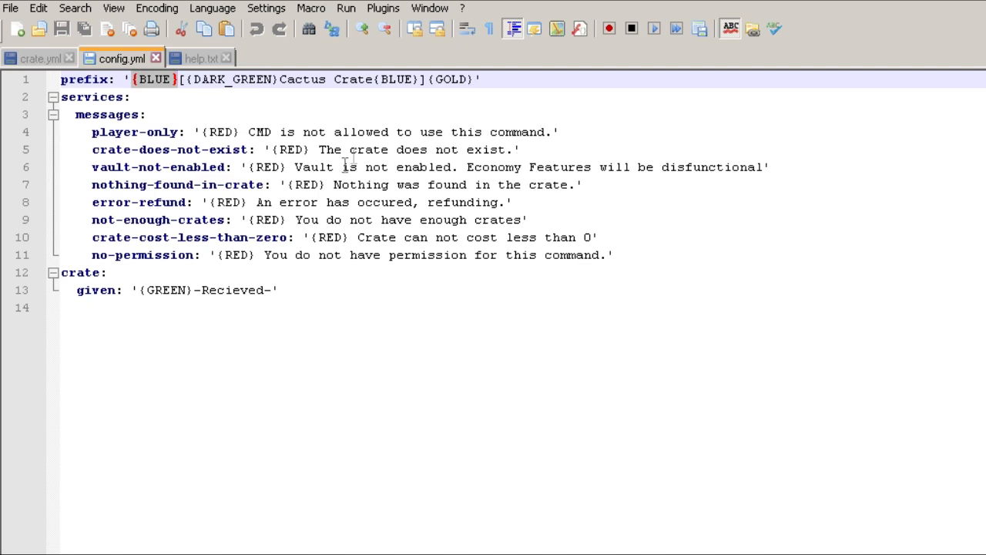
pyautogui.moveTo(137, 94)
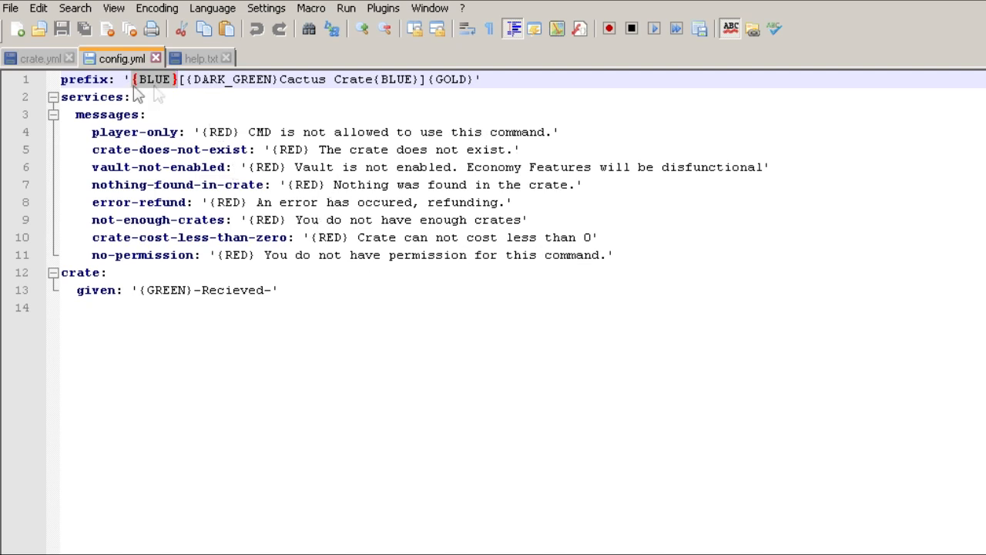
pyautogui.moveTo(162, 106)
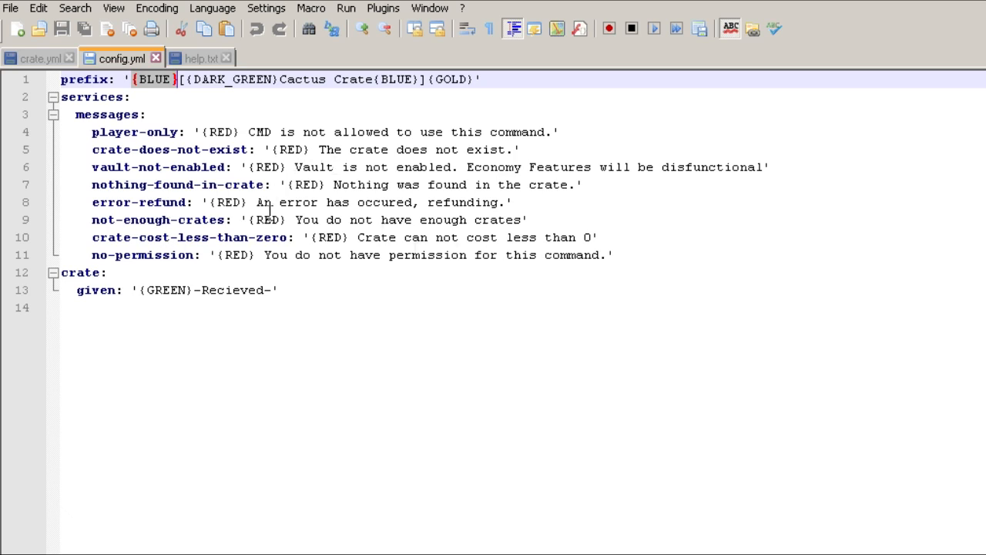
pyautogui.moveTo(183, 293)
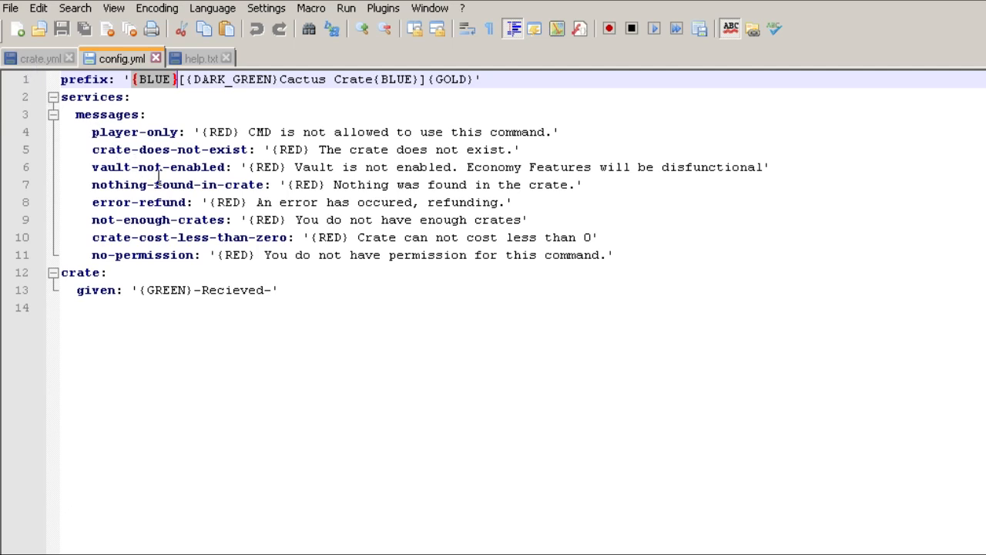
pyautogui.moveTo(157, 175)
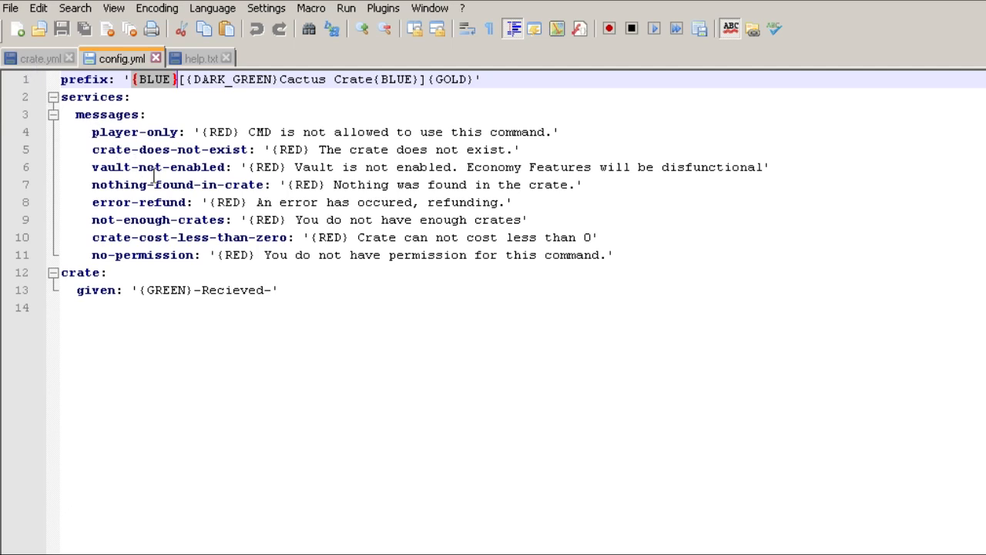
# Bring crate.yml to the front and scroll through its commented ExampleCrate template fields
pyautogui.click(38, 59)
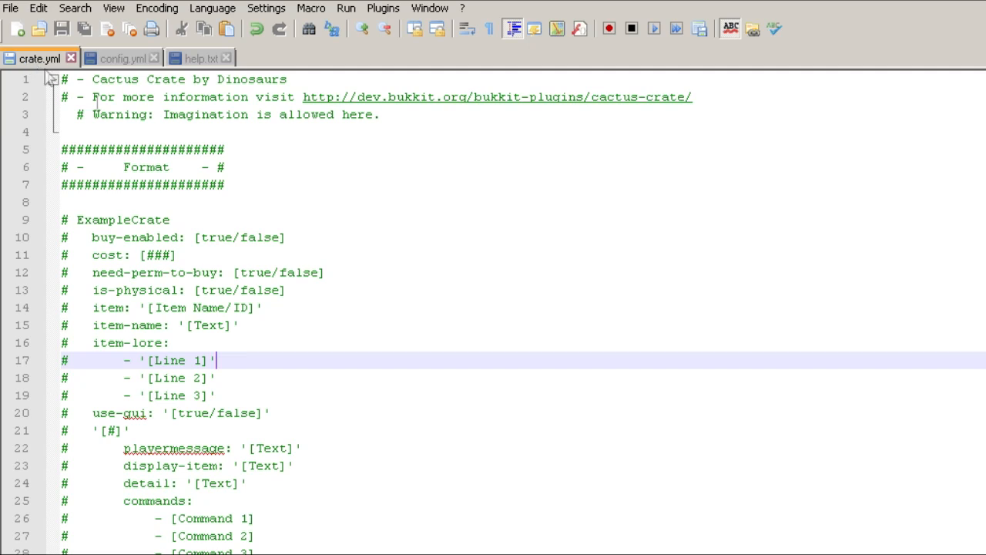
pyautogui.moveTo(412, 193)
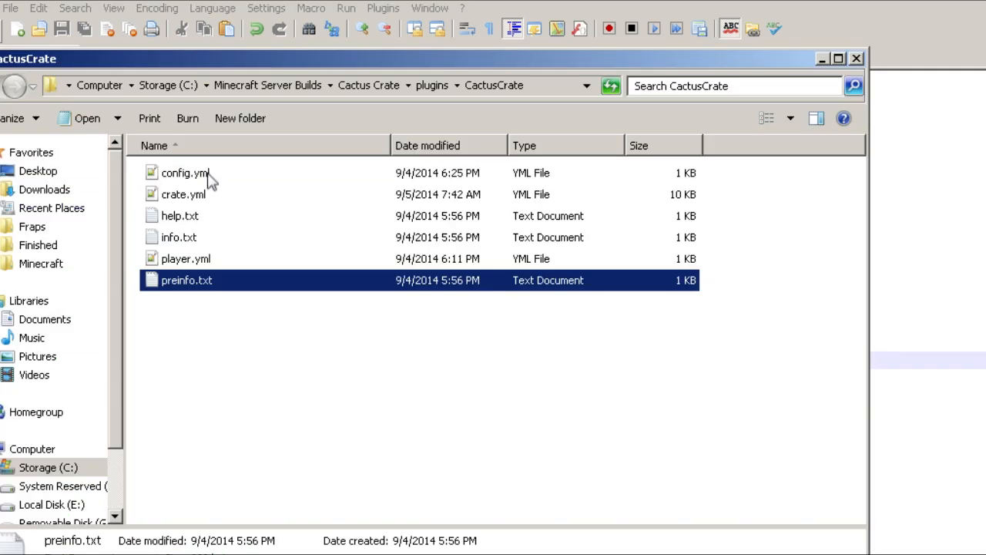
pyautogui.click(184, 194)
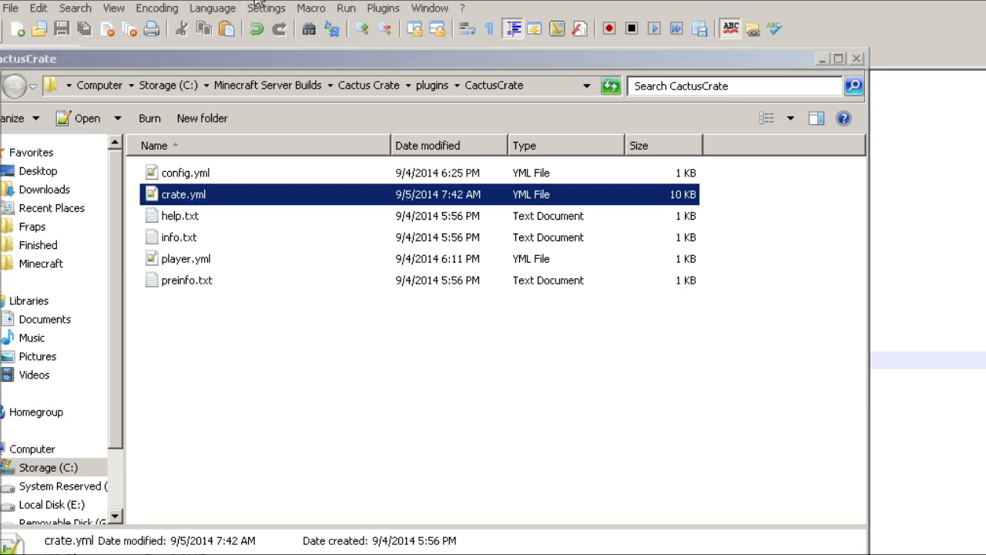
pyautogui.doubleClick(183, 194)
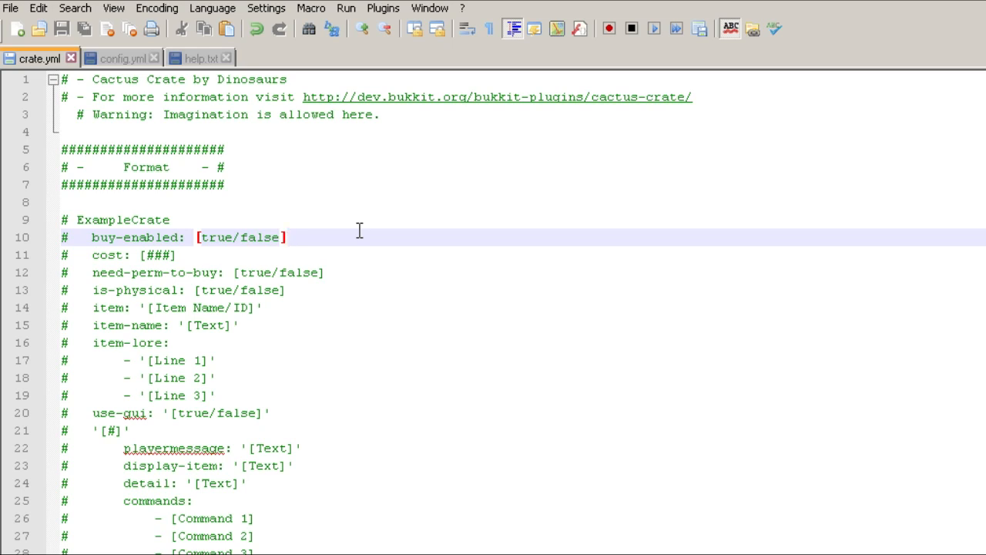
pyautogui.scroll(-3)
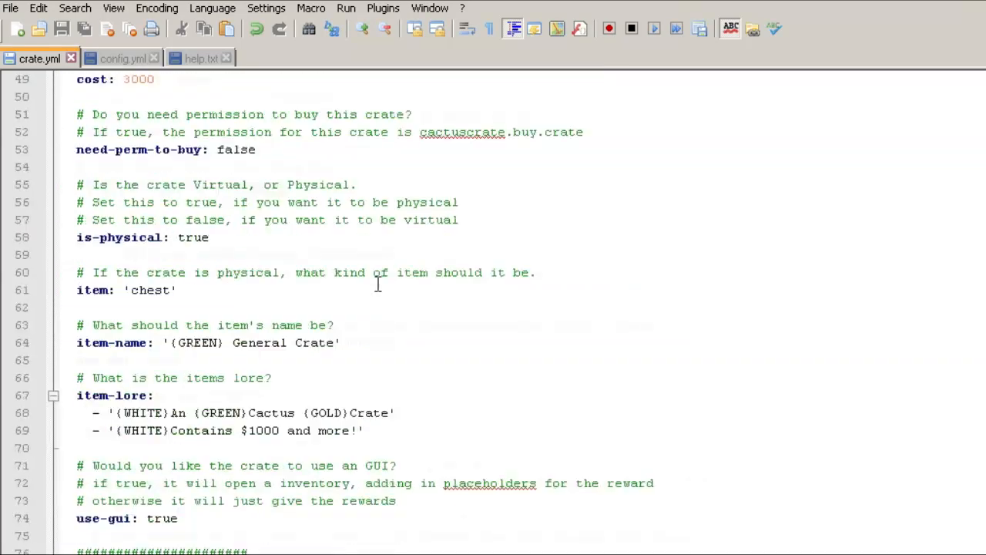
pyautogui.scroll(3)
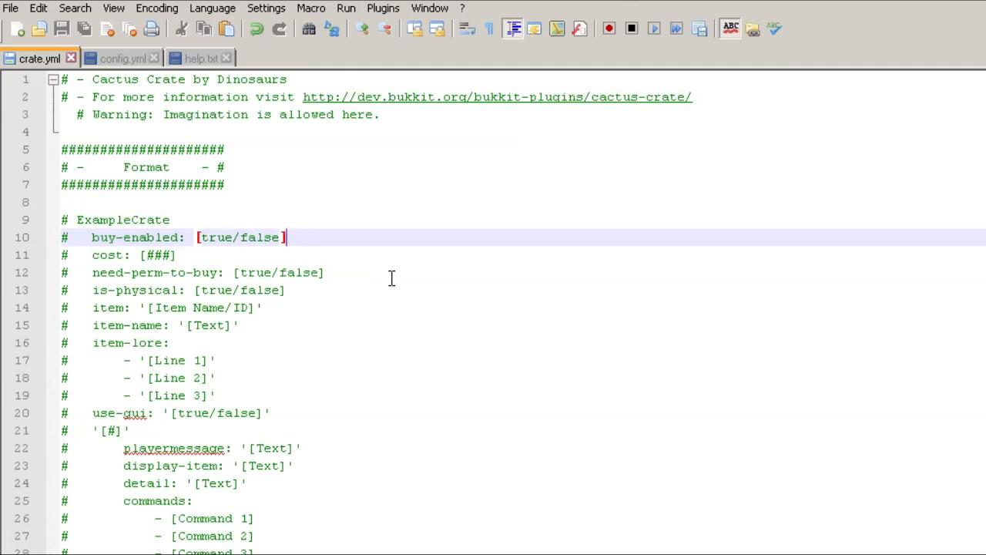
pyautogui.click(378, 114)
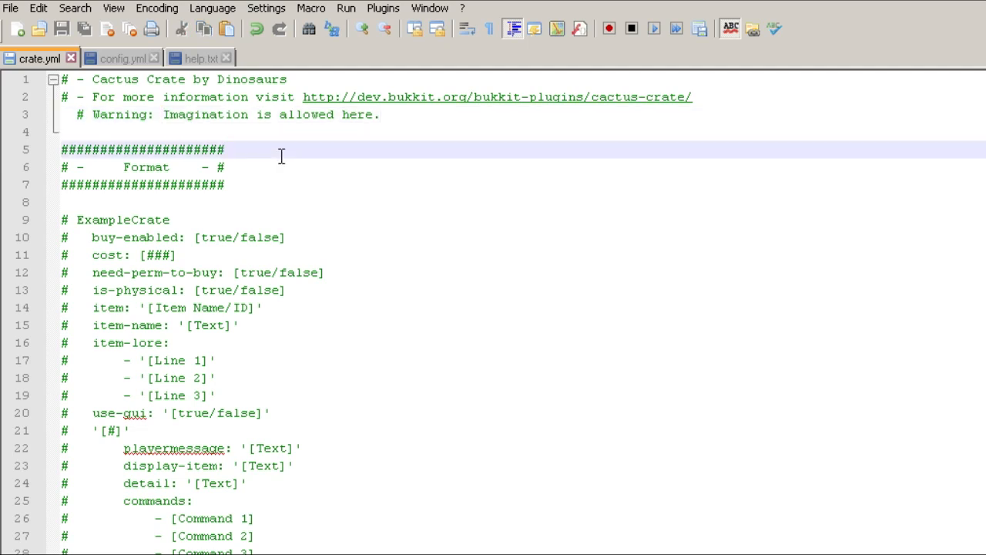
pyautogui.moveTo(281, 171)
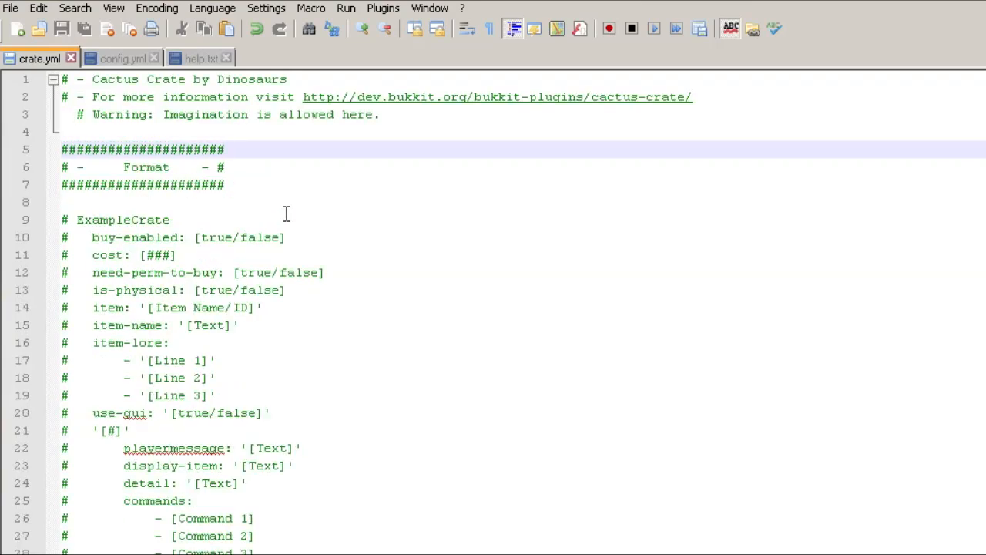
pyautogui.scroll(-3)
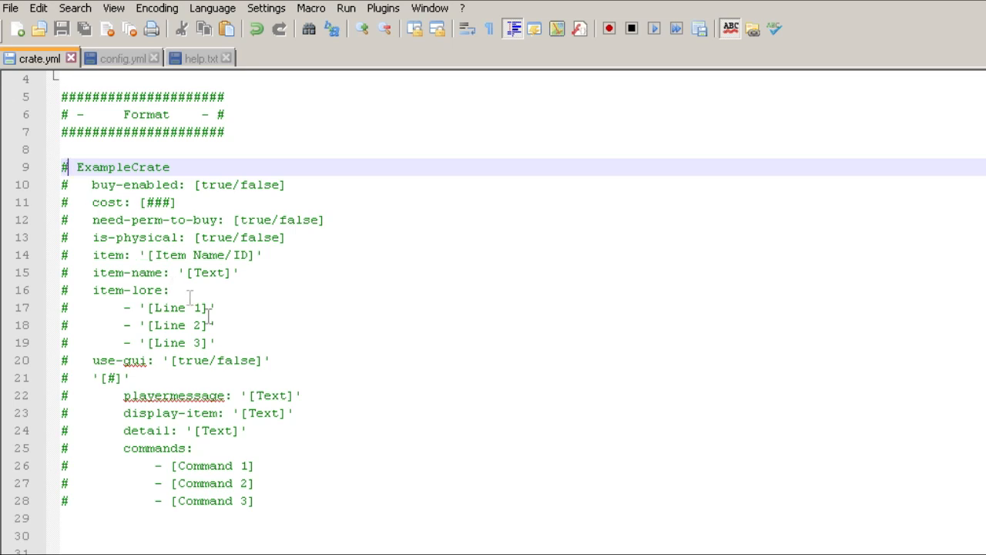
pyautogui.moveTo(97, 153)
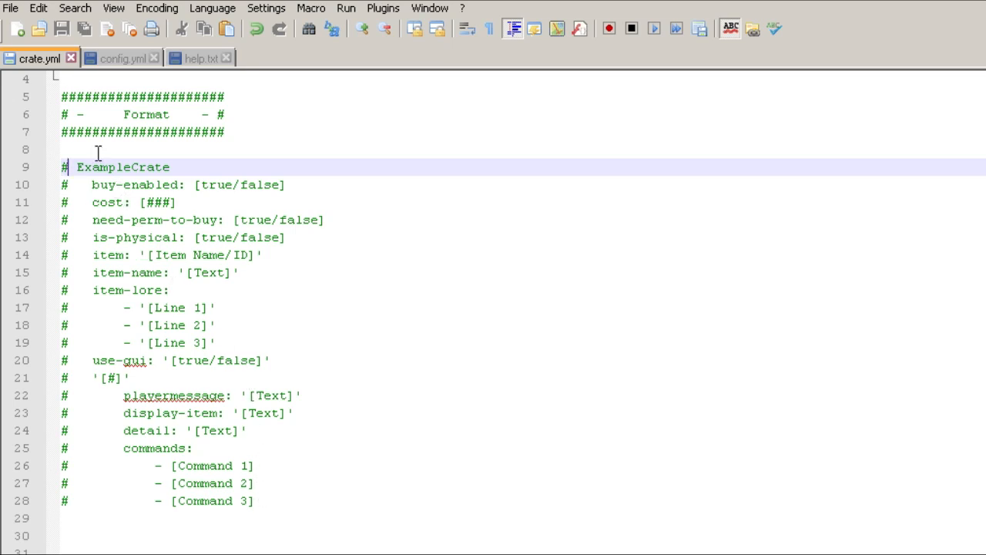
pyautogui.doubleClick(122, 167)
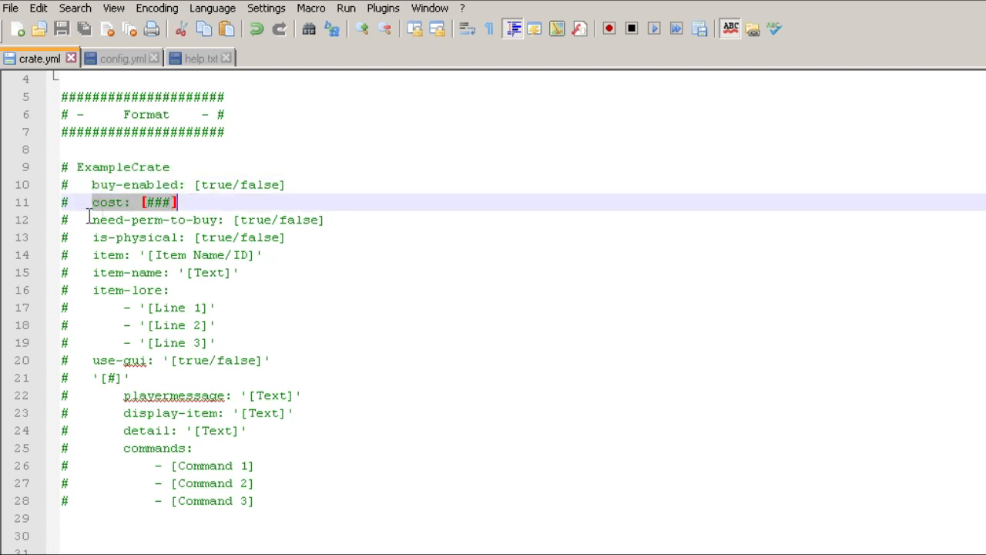
pyautogui.click(90, 219)
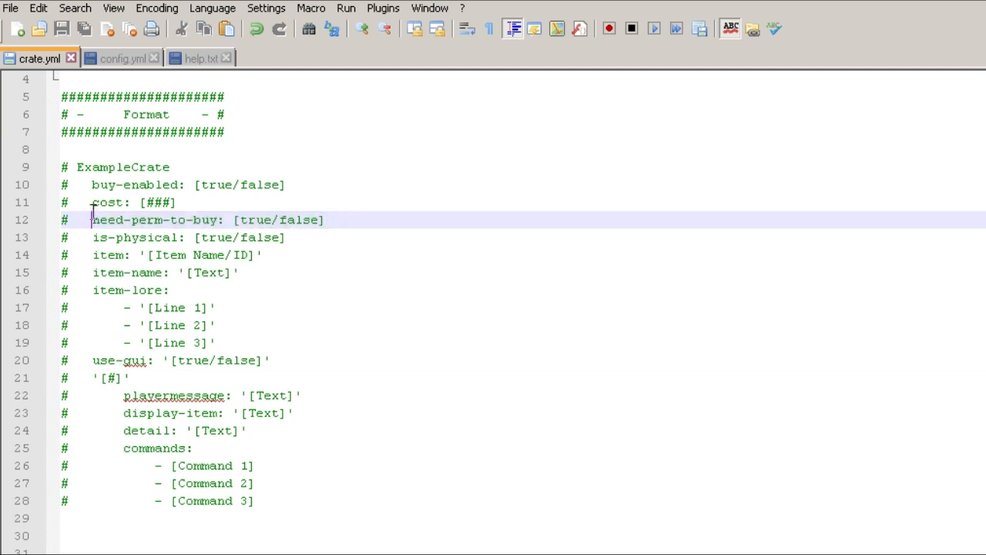
pyautogui.moveTo(94, 237)
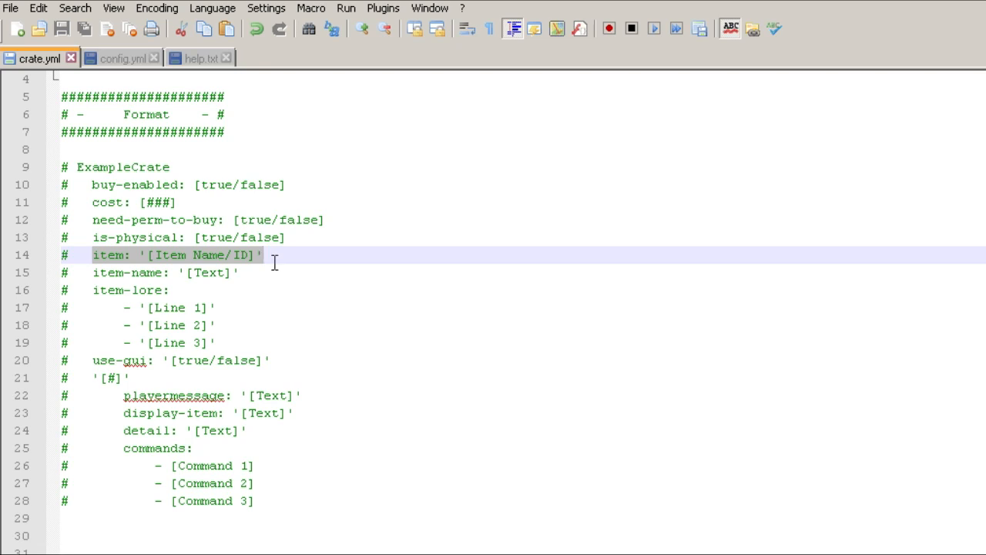
pyautogui.click(262, 273)
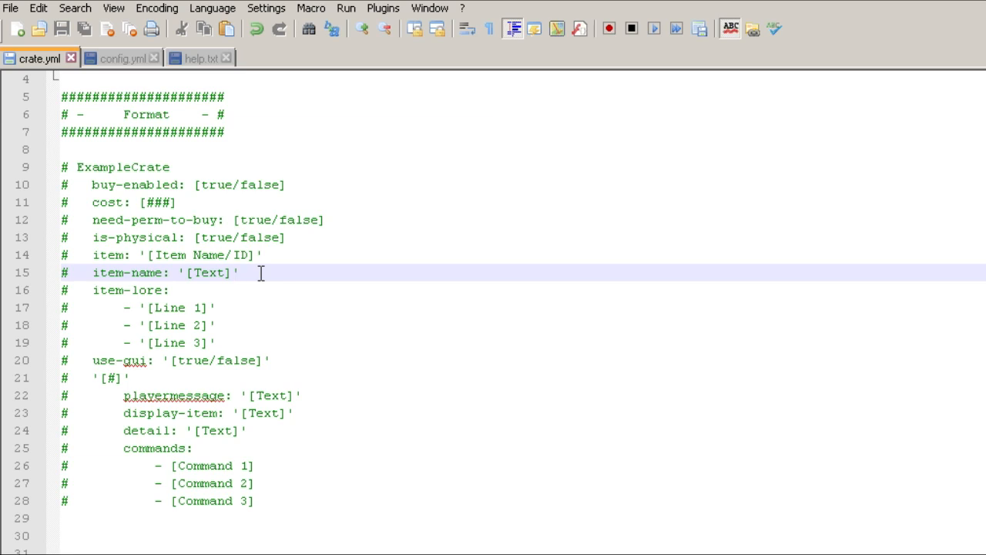
pyautogui.moveTo(237, 337)
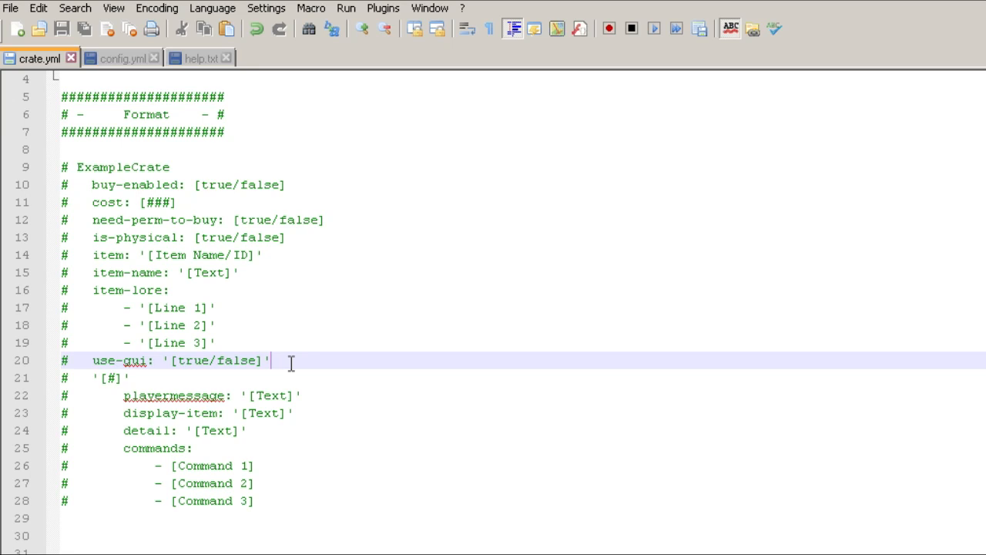
pyautogui.moveTo(142, 369)
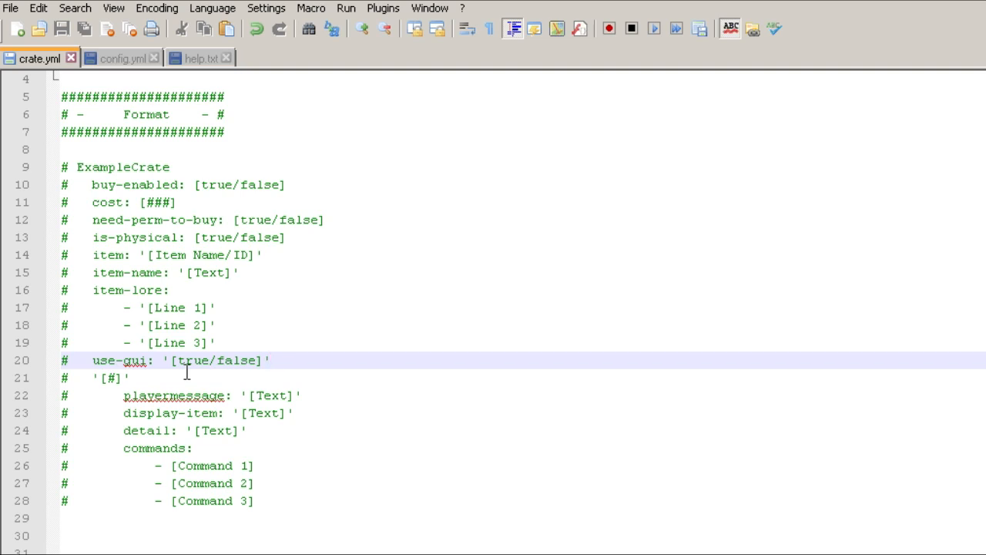
pyautogui.moveTo(111, 378); pyautogui.dragTo(254, 501)
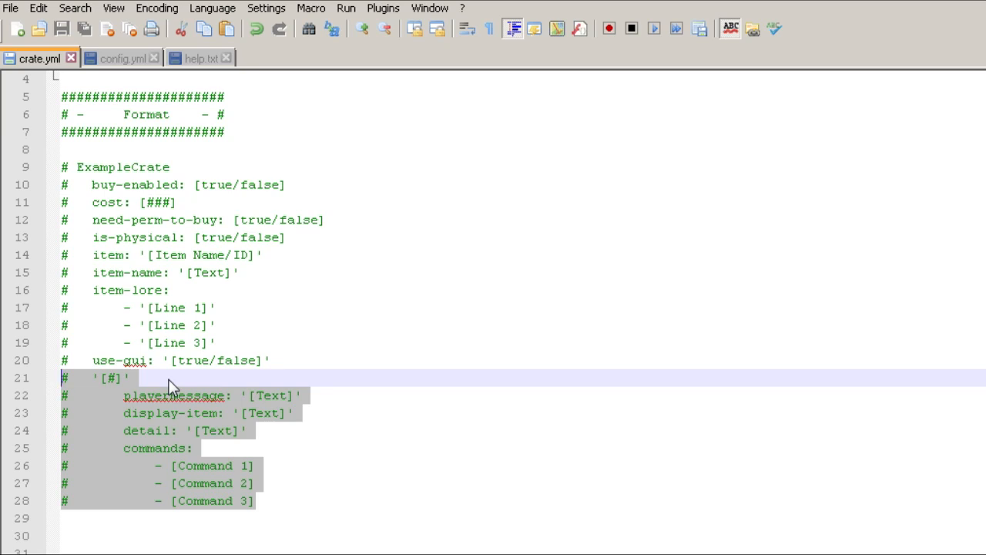
pyautogui.click(166, 378)
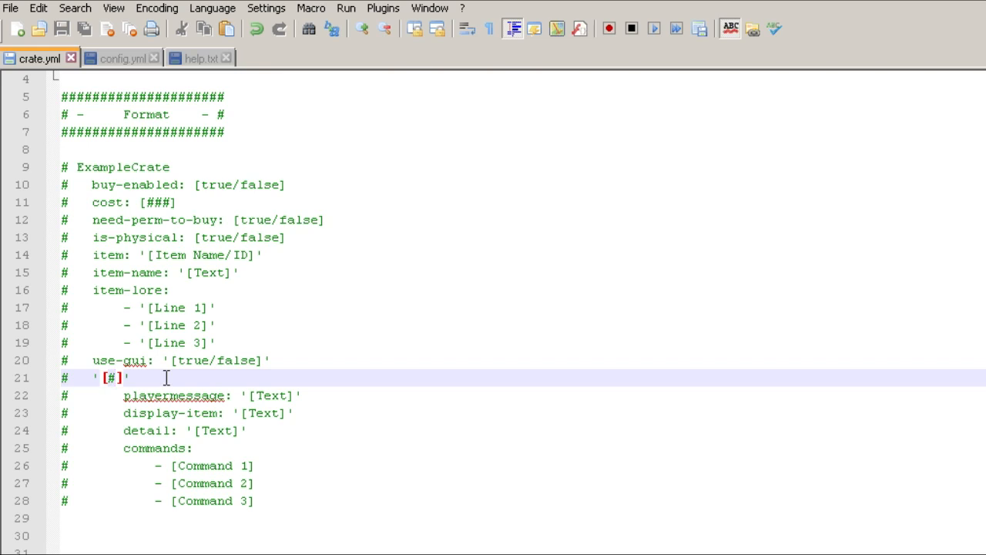
pyautogui.moveTo(234, 369)
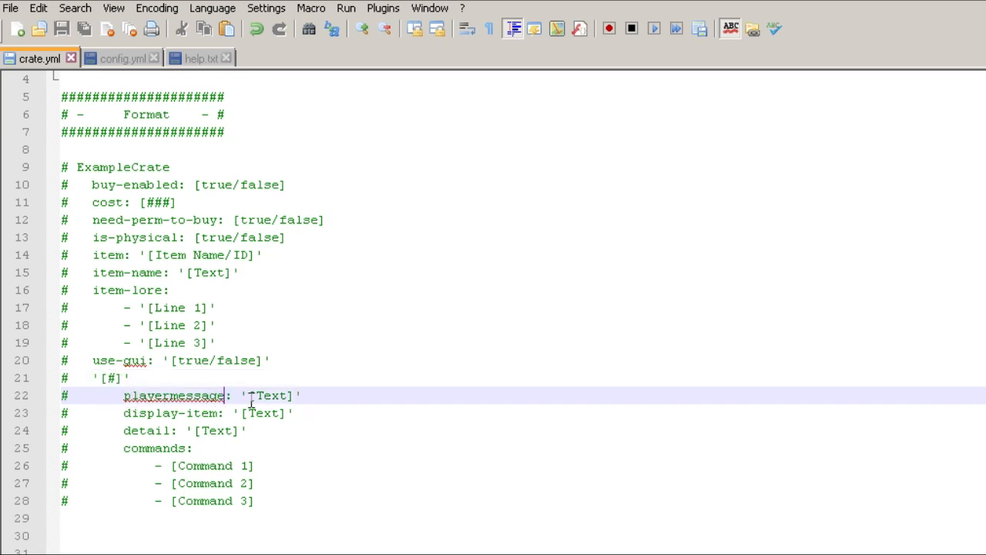
pyautogui.click(145, 413)
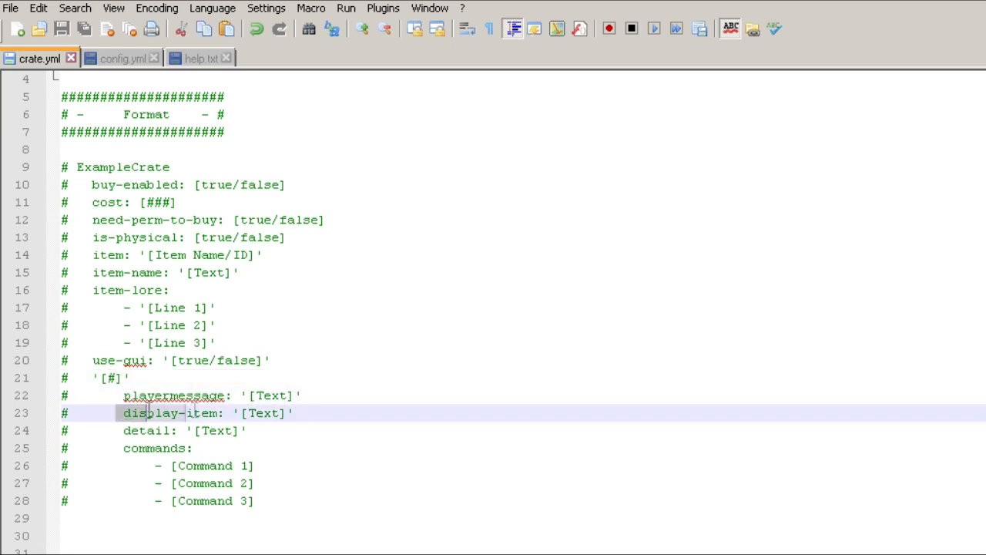
pyautogui.click(261, 432)
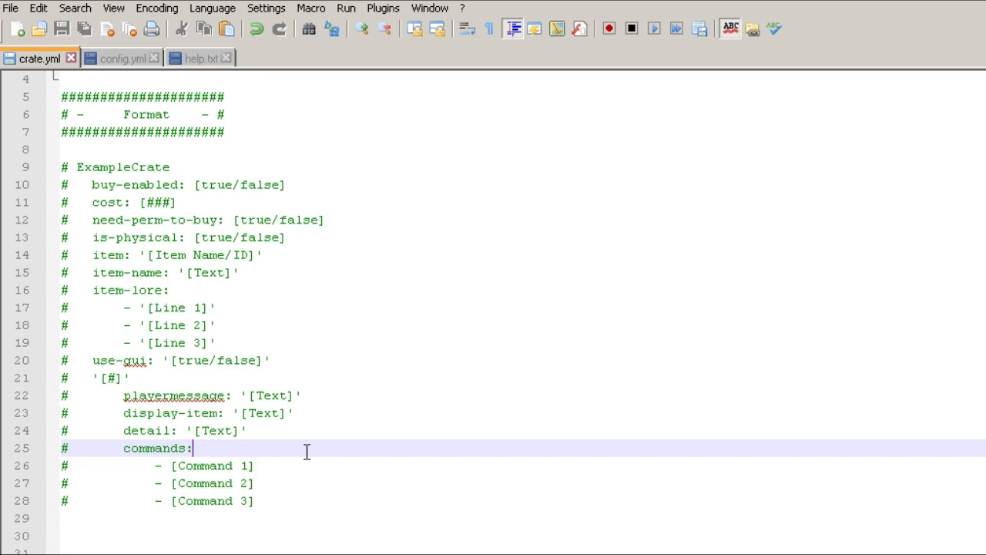
pyautogui.scroll(-3)
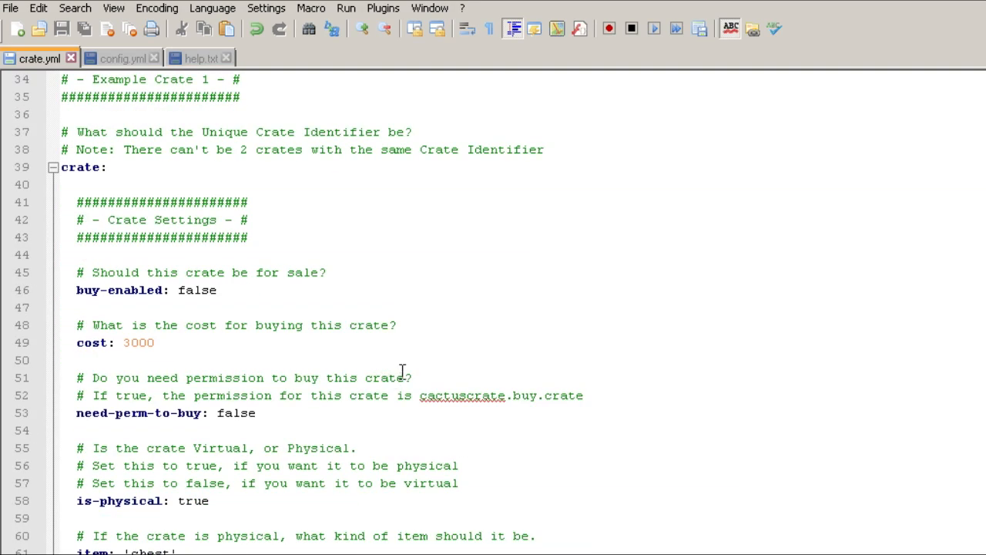
pyautogui.moveTo(248, 301)
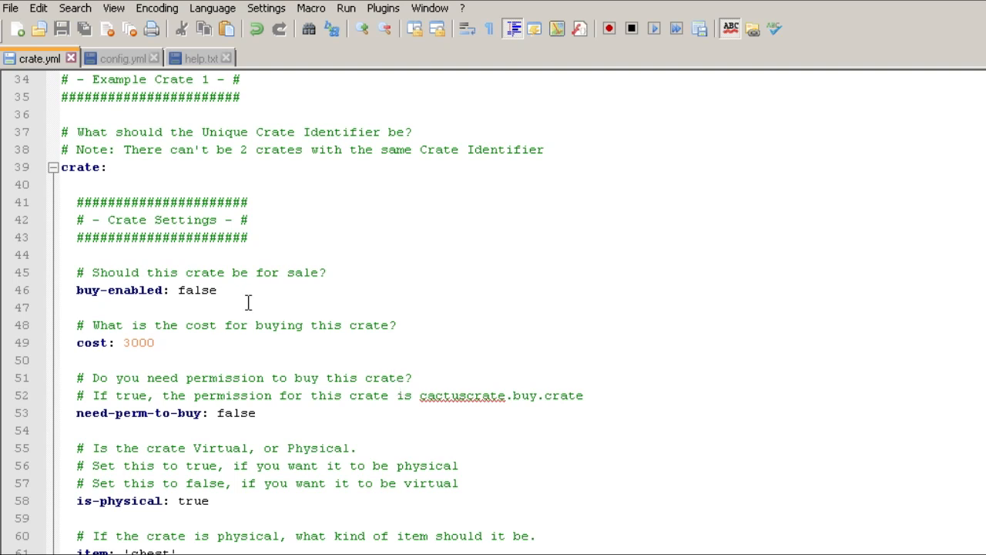
# Change Example Crate 1's buy-enabled value from false to true
pyautogui.click(99, 167)
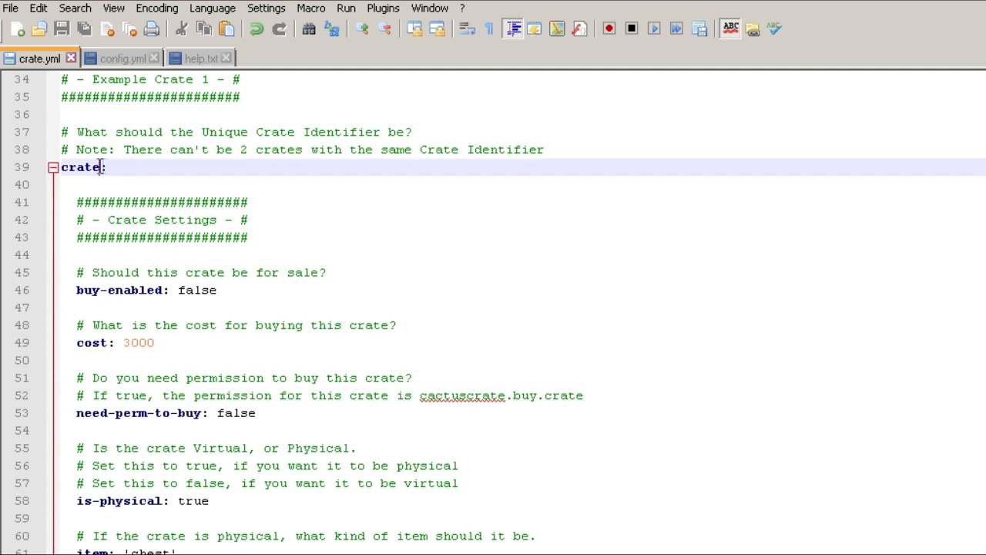
pyautogui.click(234, 290)
pyautogui.write('tr')
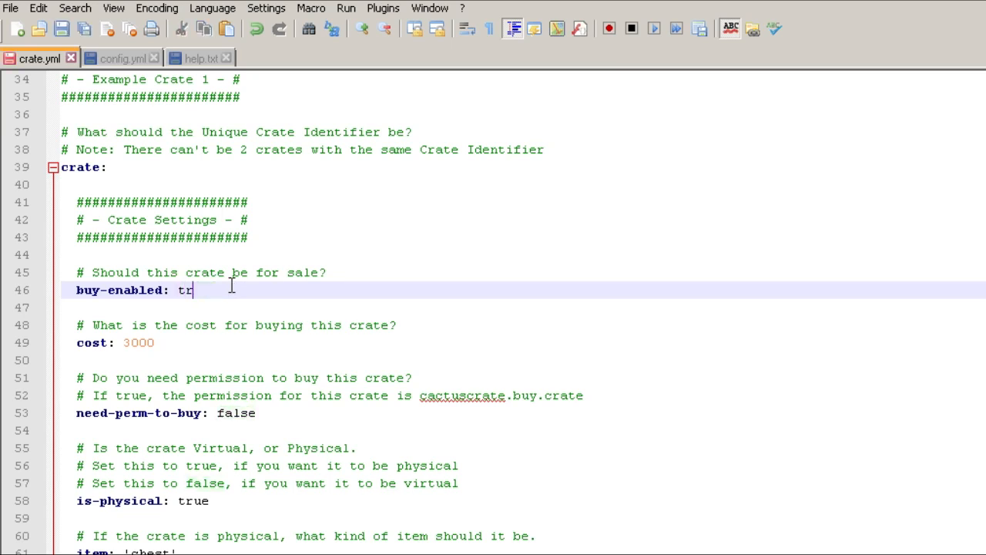
pyautogui.write('ue')
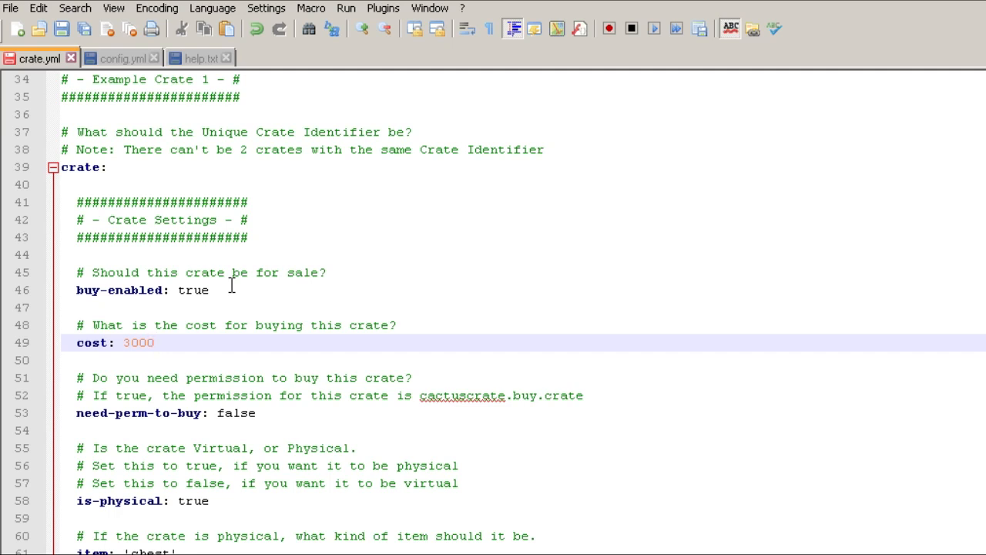
pyautogui.click(219, 413)
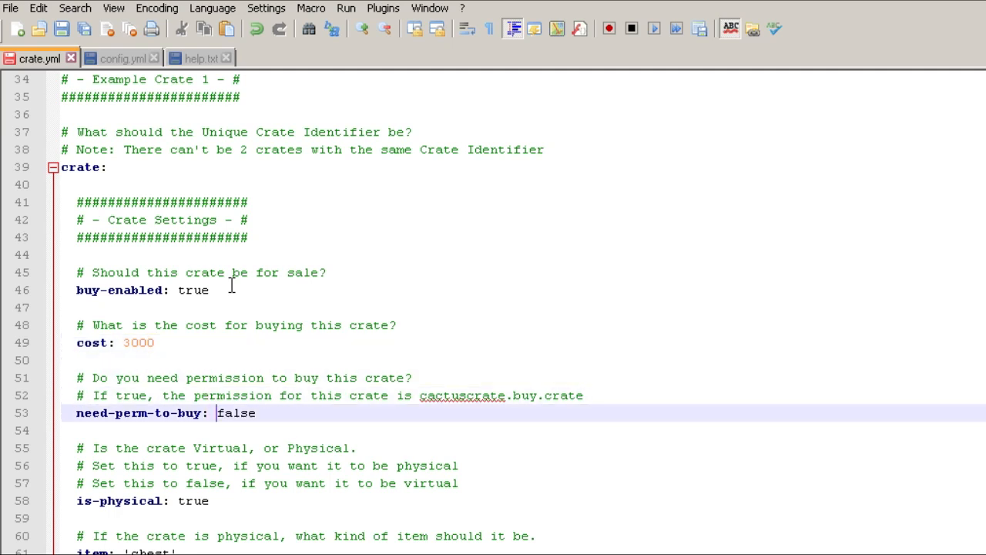
pyautogui.moveTo(424, 404)
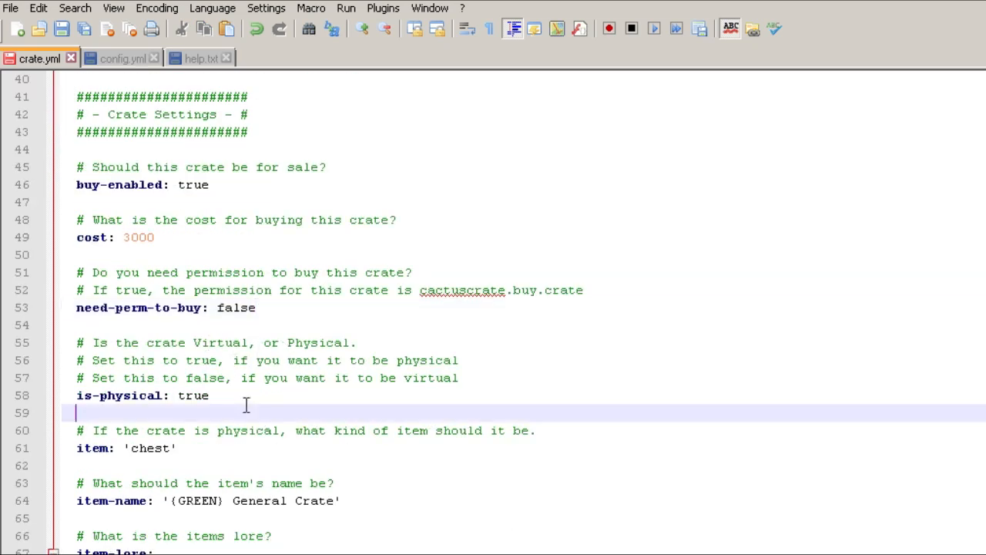
# Replace the crate's item value 'chest' with 20 and move toward Crate Rewards
pyautogui.scroll(-3)
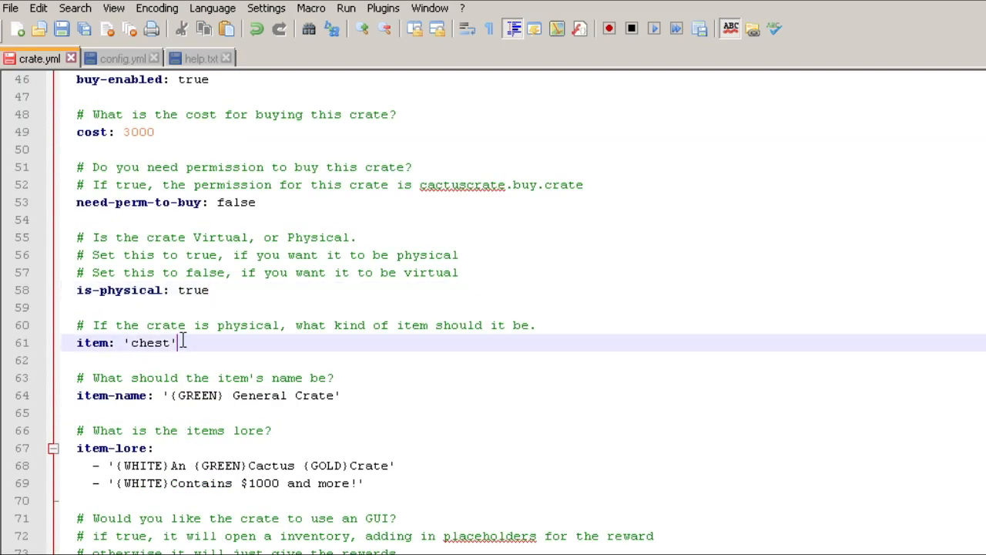
pyautogui.doubleClick(148, 342)
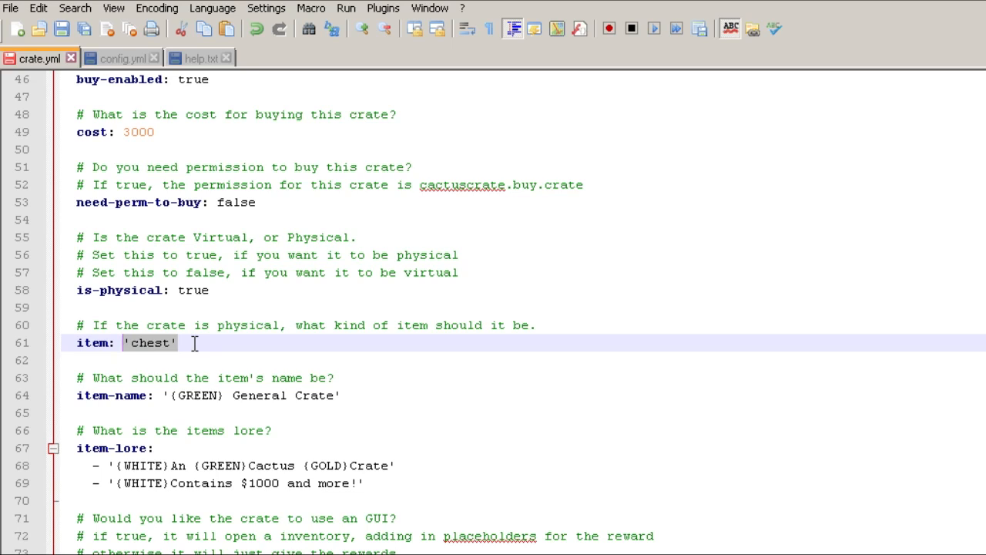
pyautogui.write('20')
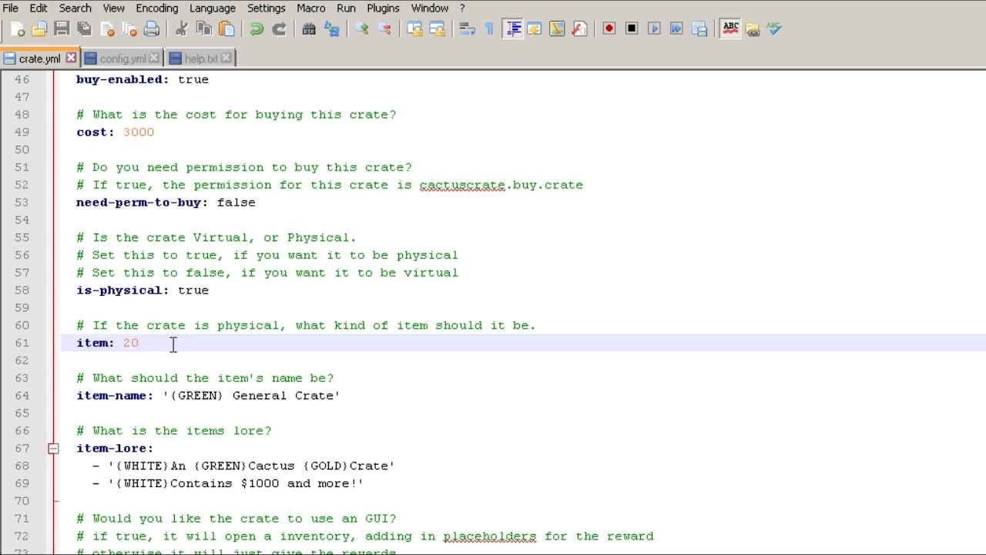
pyautogui.scroll(-3)
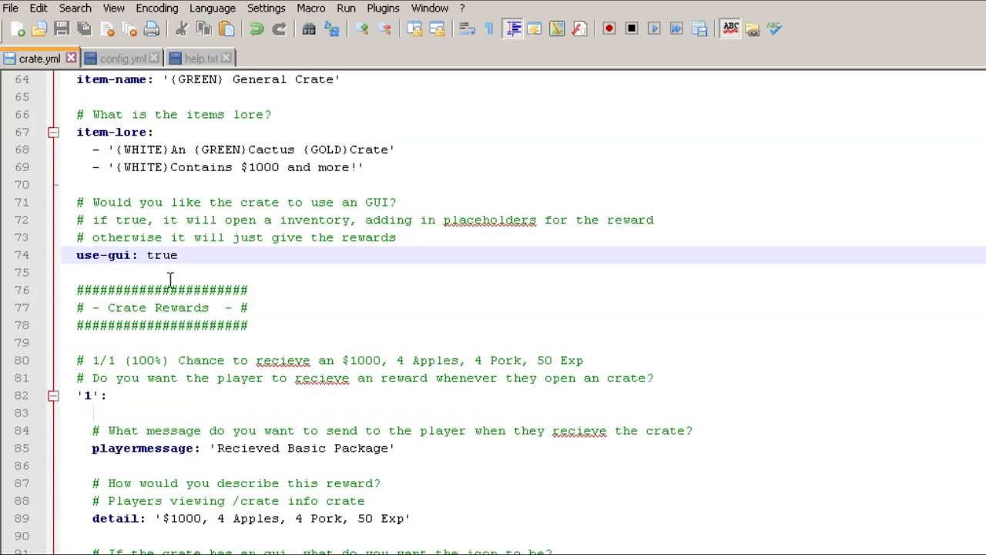
pyautogui.moveTo(182, 341)
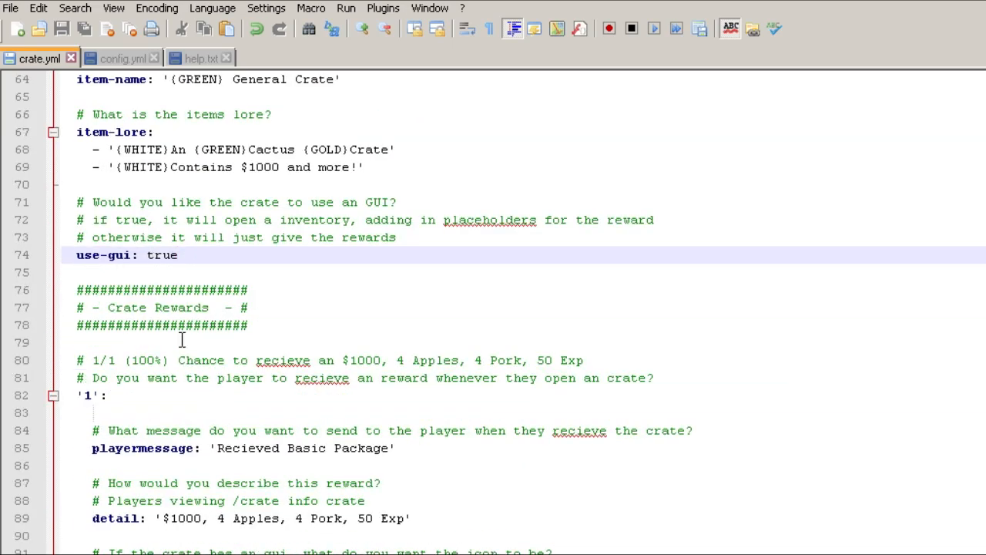
pyautogui.scroll(-3)
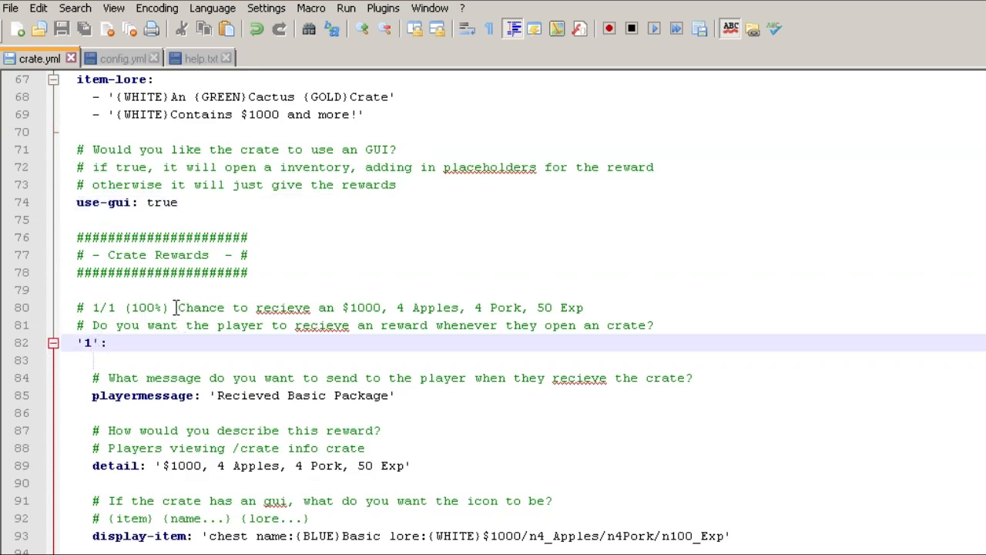
pyautogui.scroll(-3)
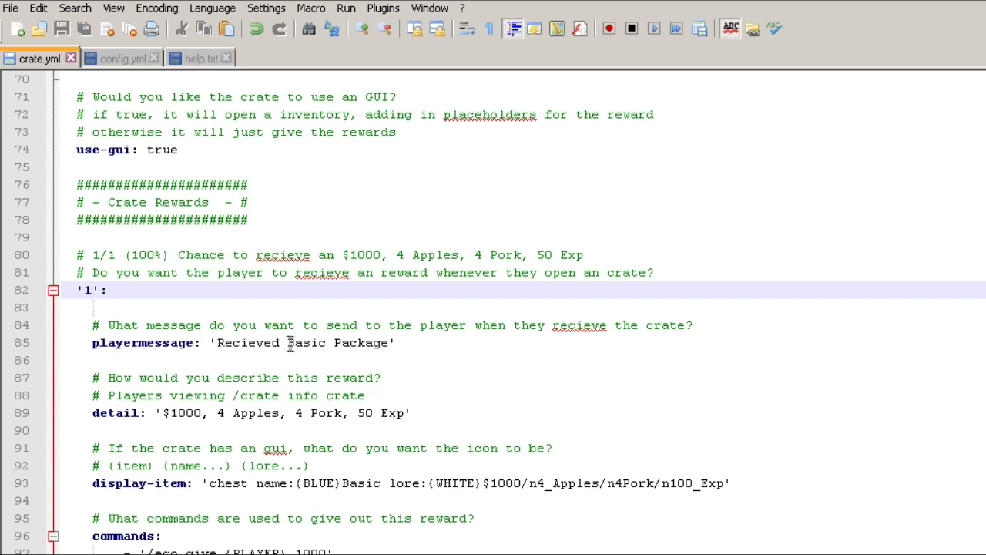
pyautogui.scroll(-3)
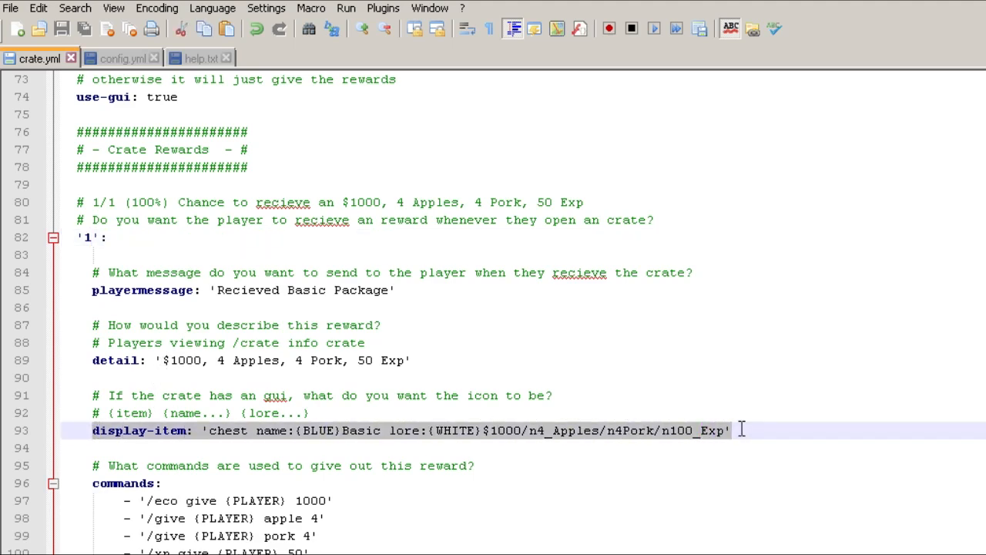
pyautogui.scroll(-3)
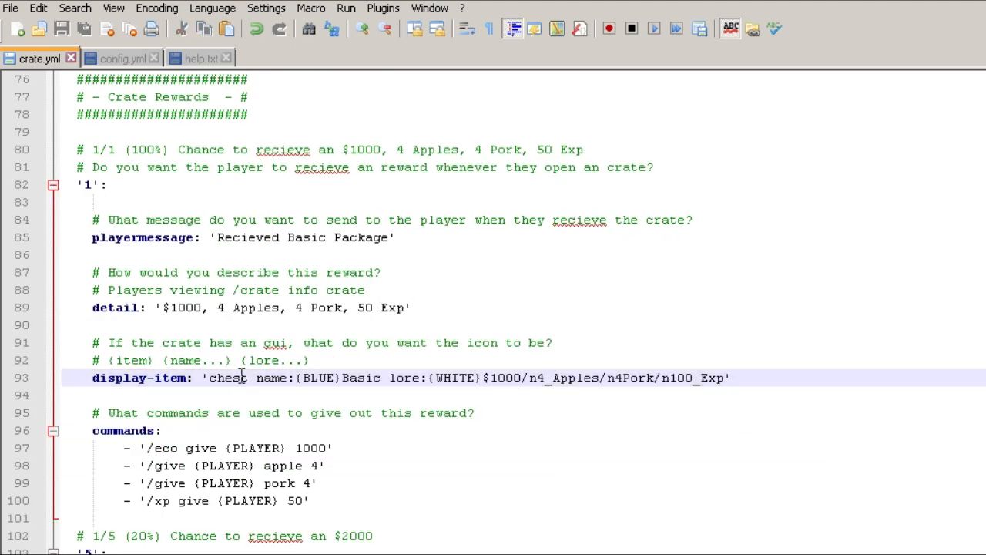
pyautogui.doubleClick(229, 377)
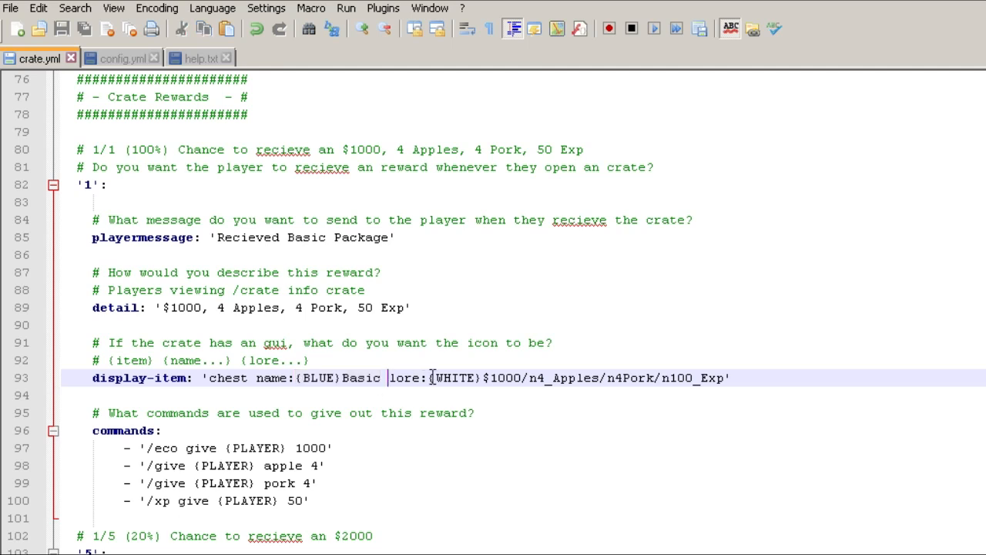
pyautogui.moveTo(521, 383)
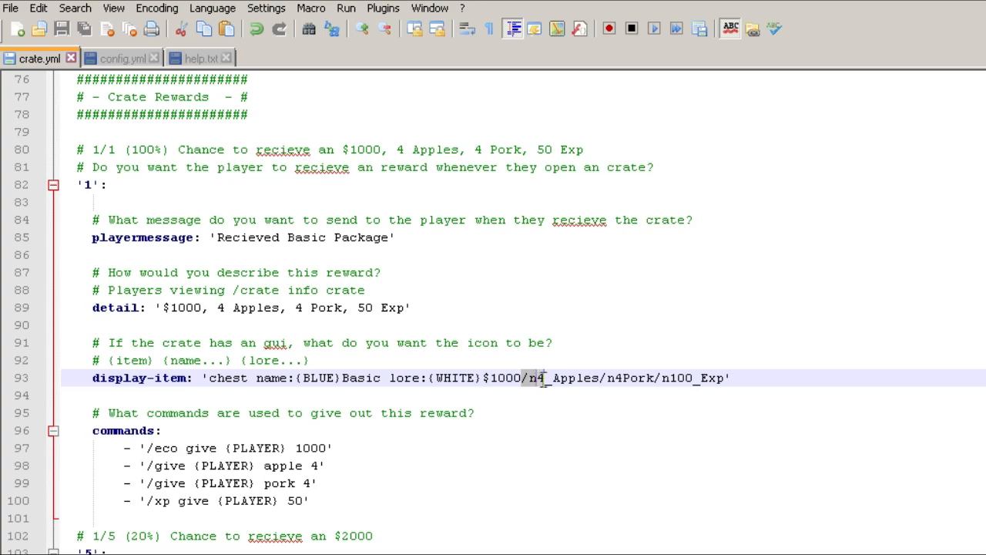
pyautogui.scroll(-3)
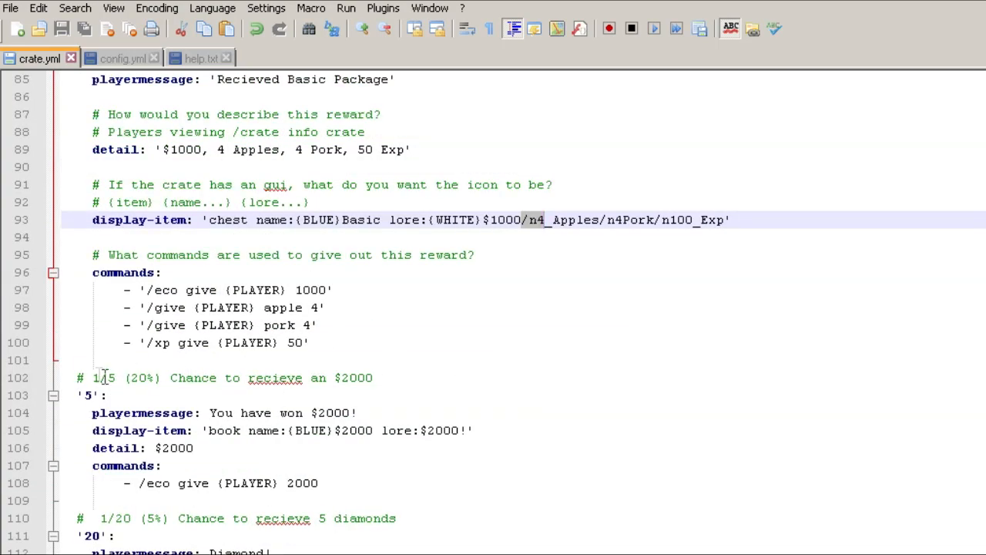
pyautogui.scroll(-3)
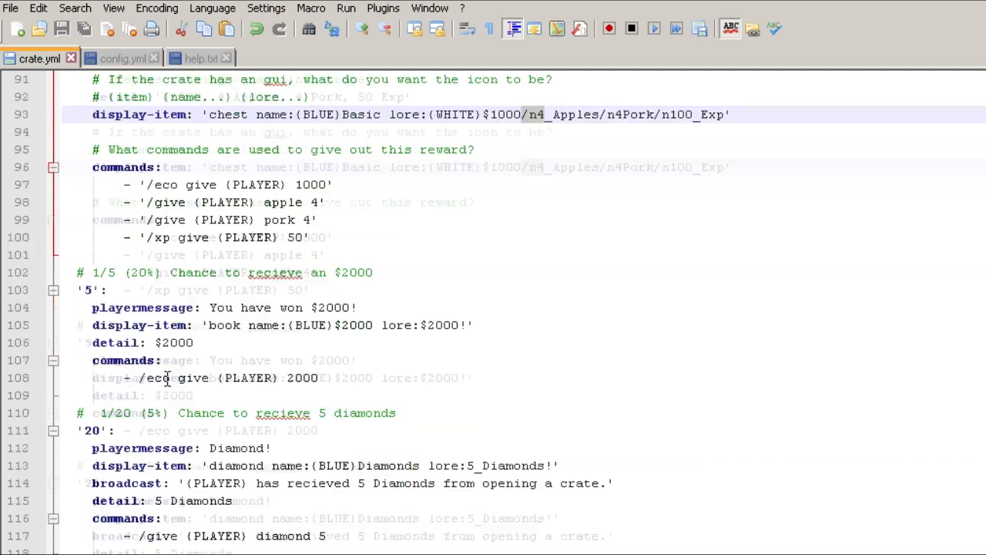
pyautogui.scroll(-3)
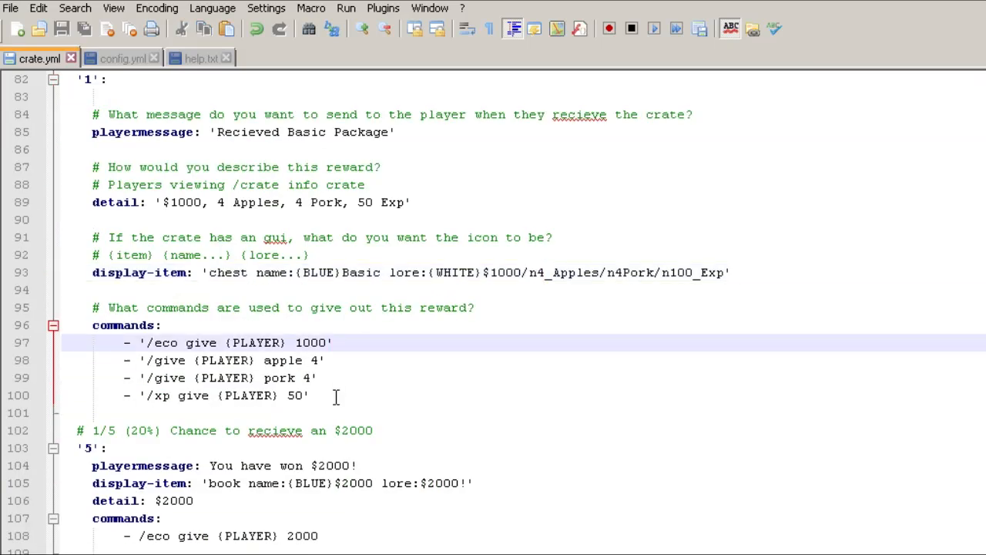
pyautogui.moveTo(138, 342); pyautogui.dragTo(308, 395)
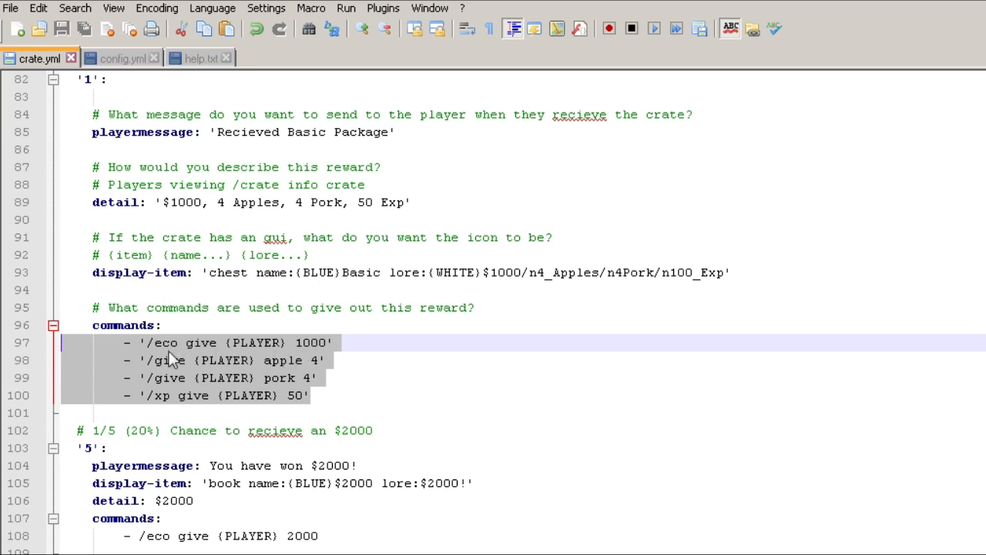
pyautogui.moveTo(199, 349)
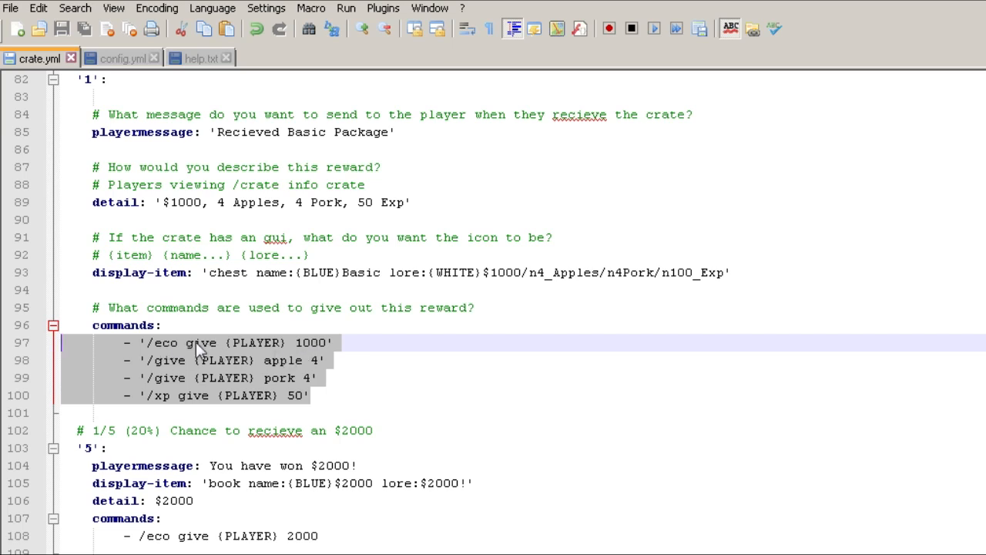
pyautogui.moveTo(191, 361)
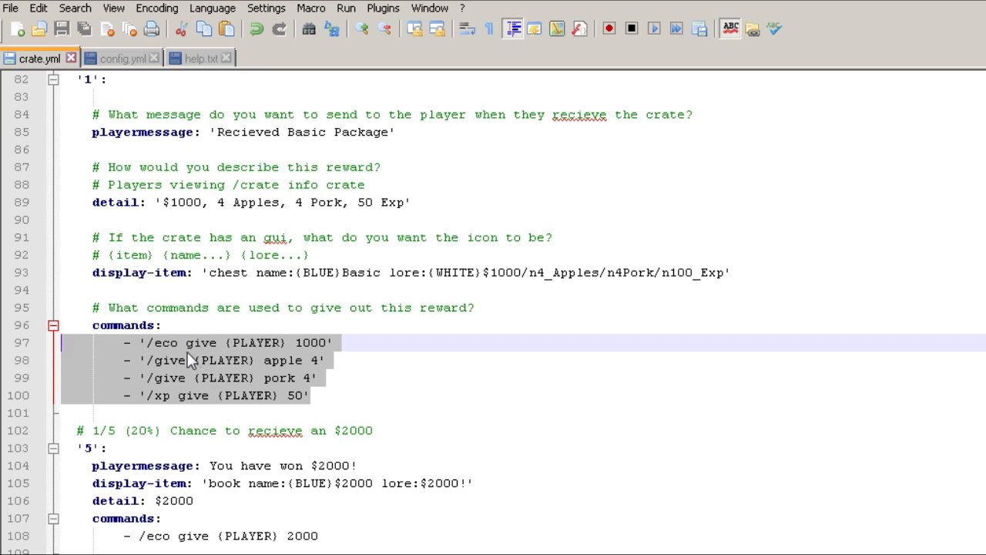
pyautogui.scroll(-3)
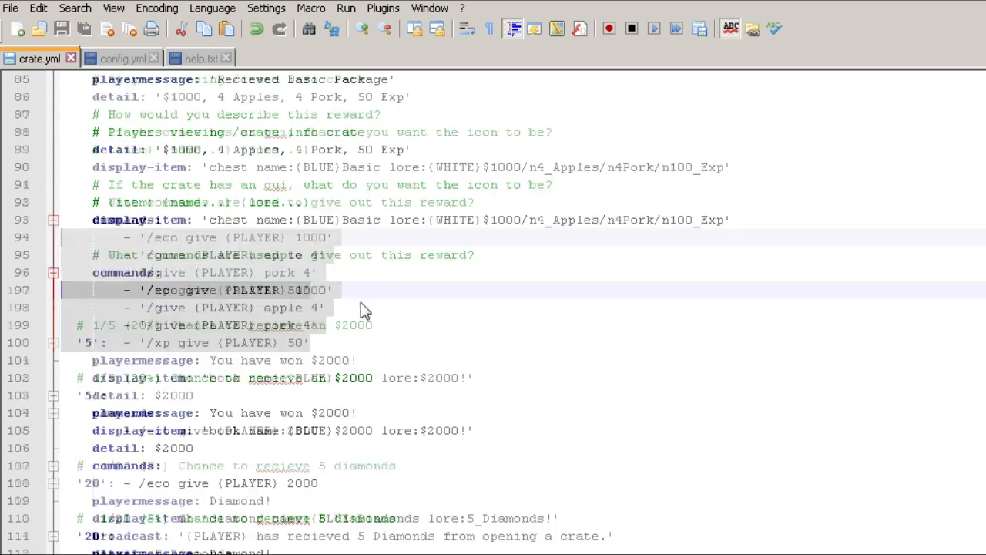
pyautogui.scroll(-3)
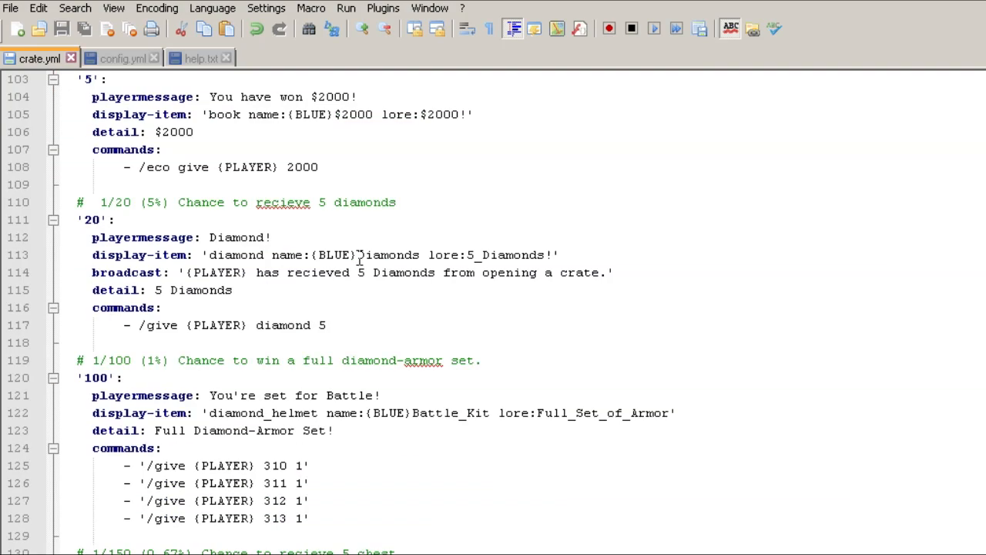
pyautogui.scroll(-3)
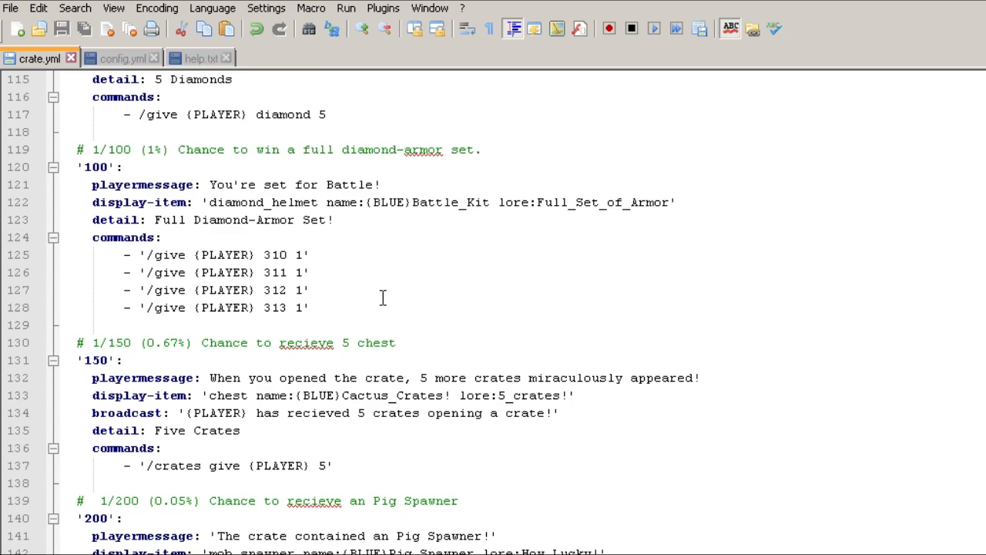
pyautogui.scroll(-3)
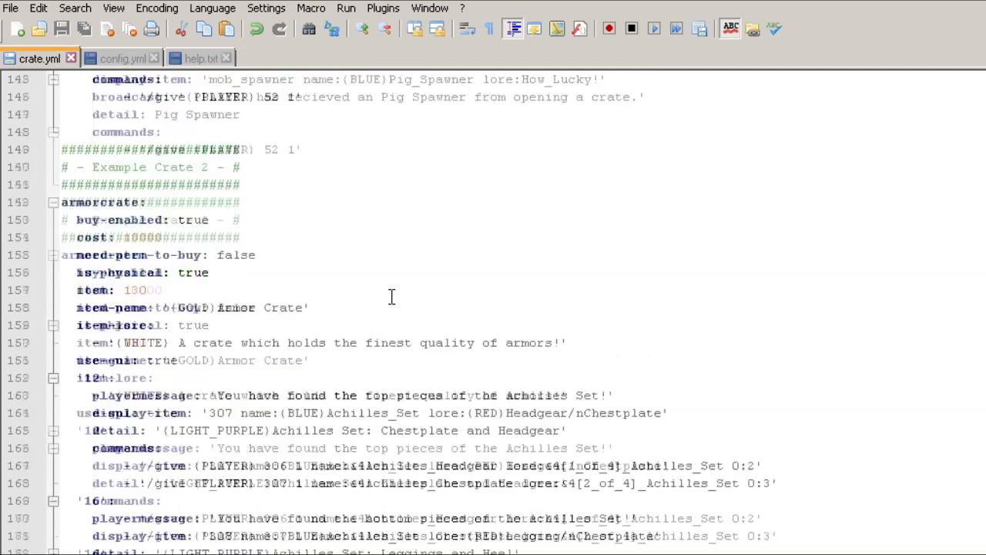
pyautogui.scroll(-3)
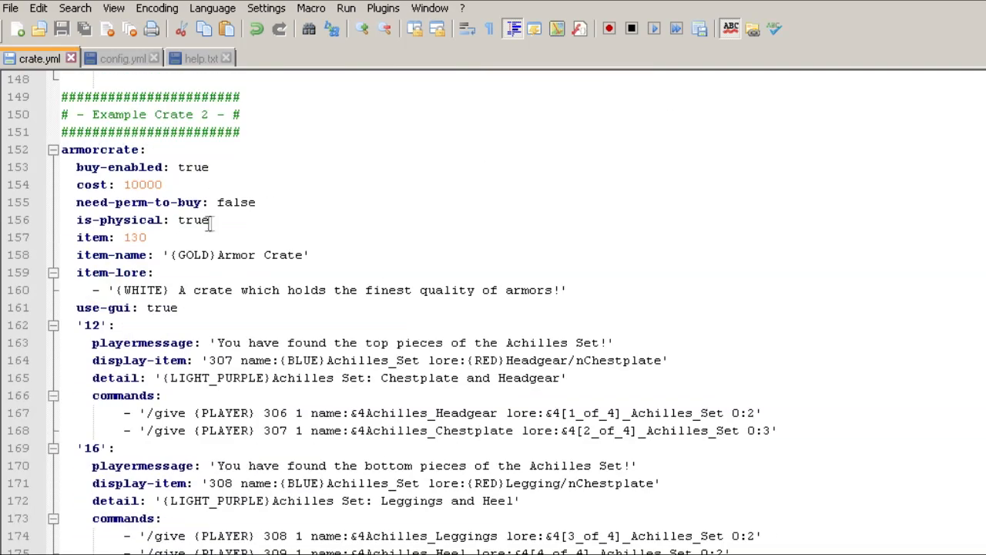
pyautogui.doubleClick(136, 237)
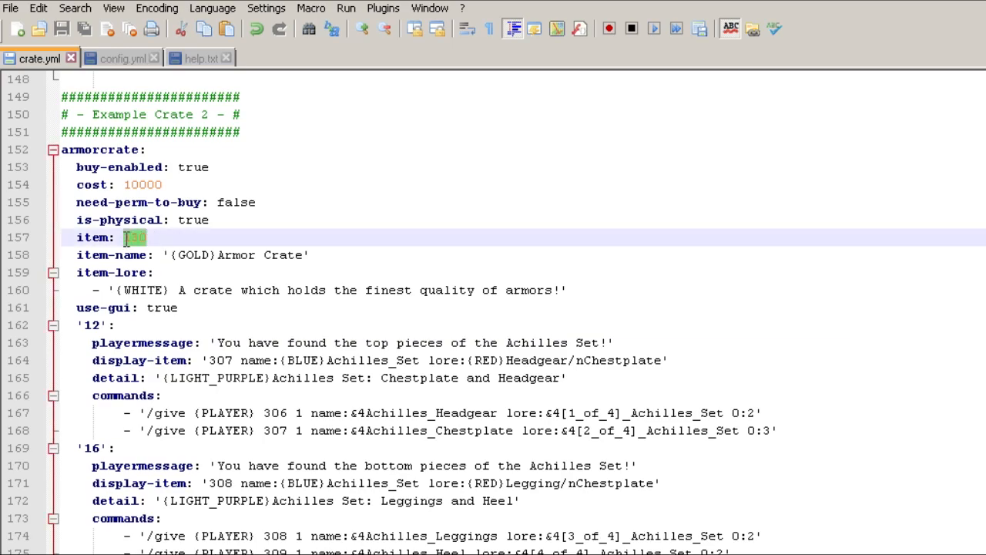
pyautogui.scroll(-3)
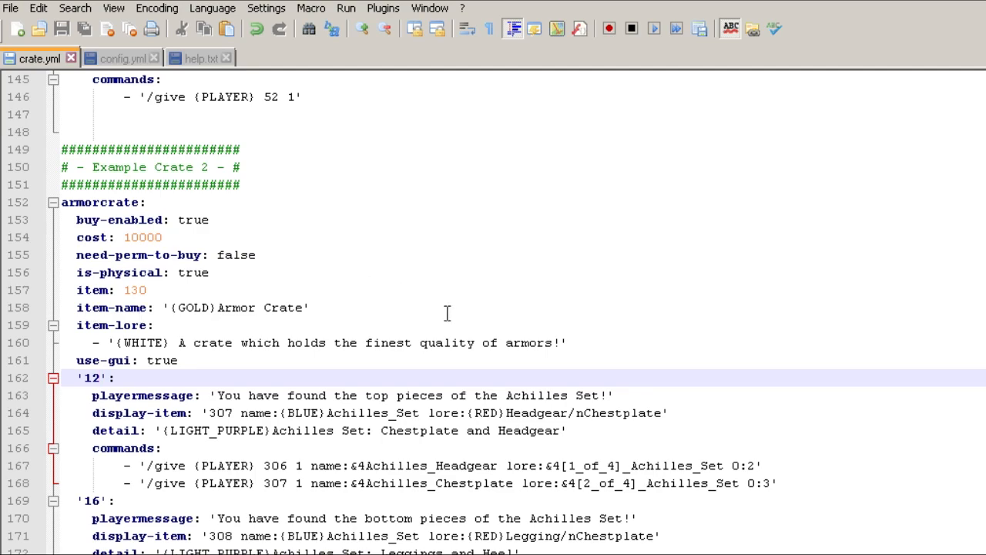
pyautogui.scroll(-3)
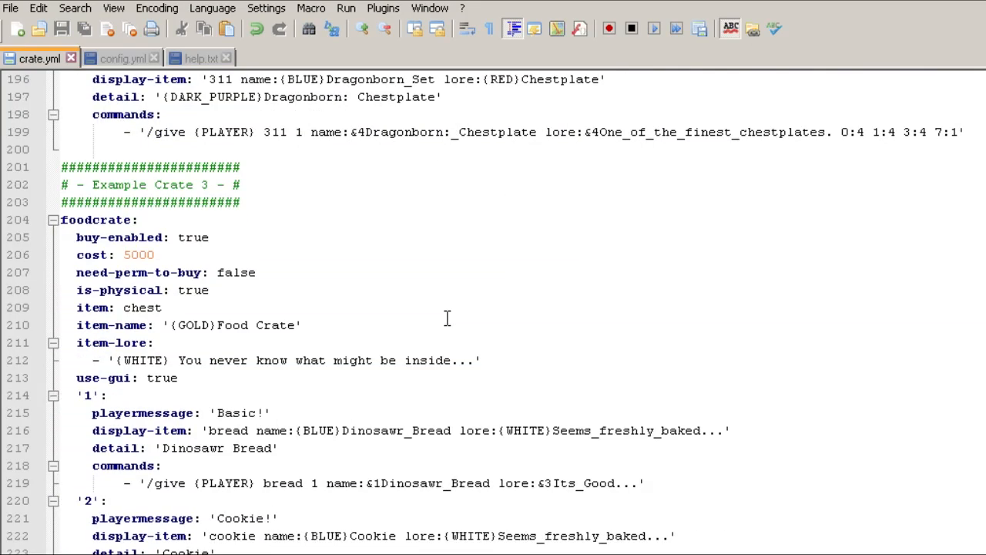
pyautogui.scroll(-3)
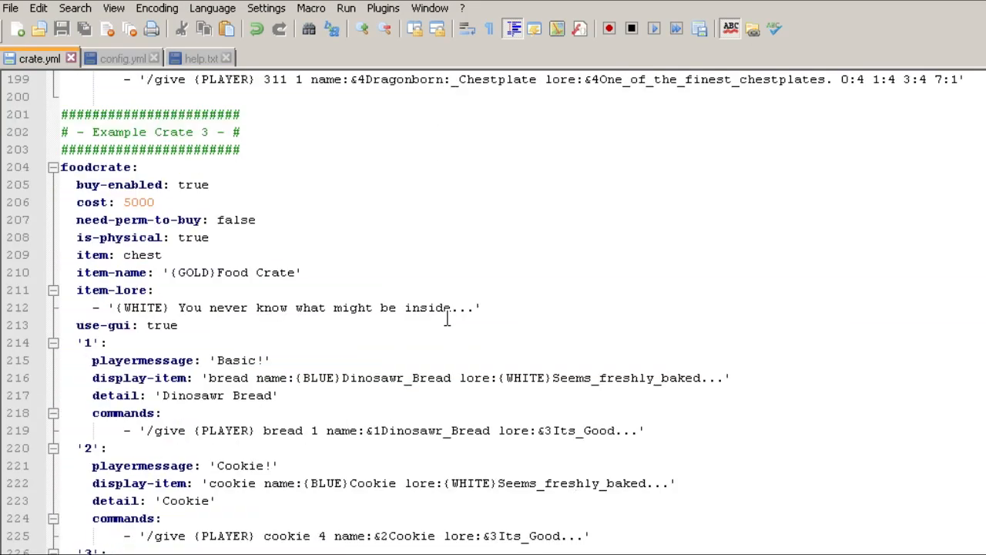
pyautogui.moveTo(314, 336)
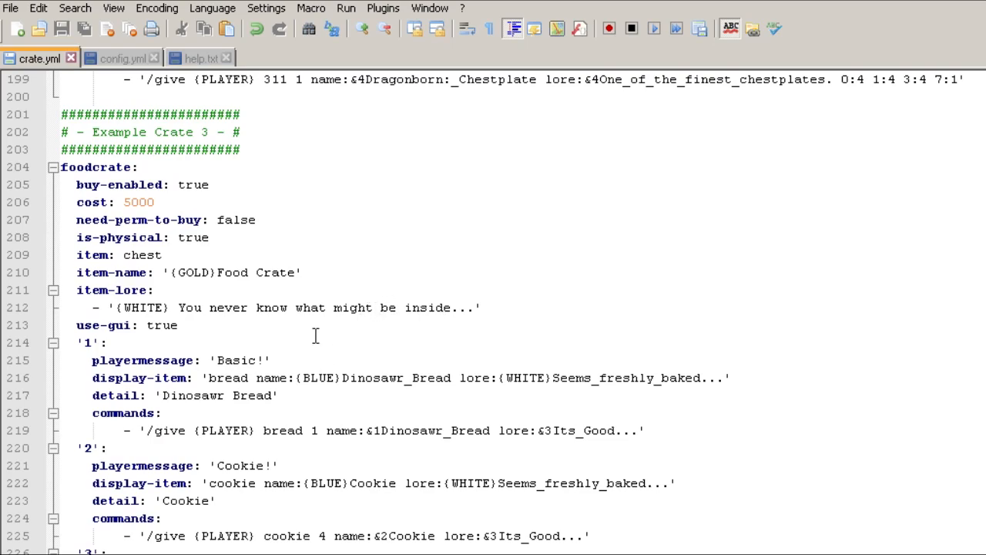
pyautogui.scroll(-3)
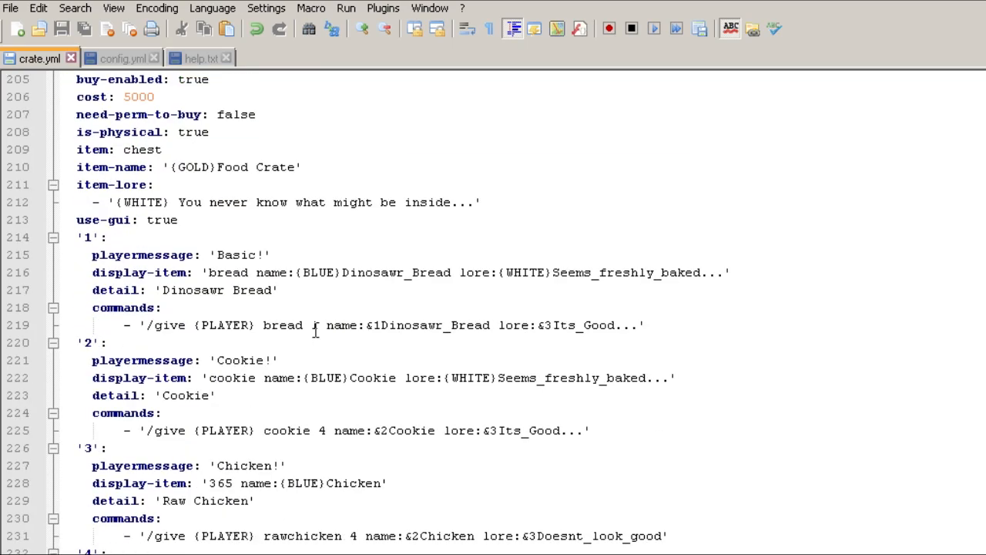
pyautogui.scroll(-3)
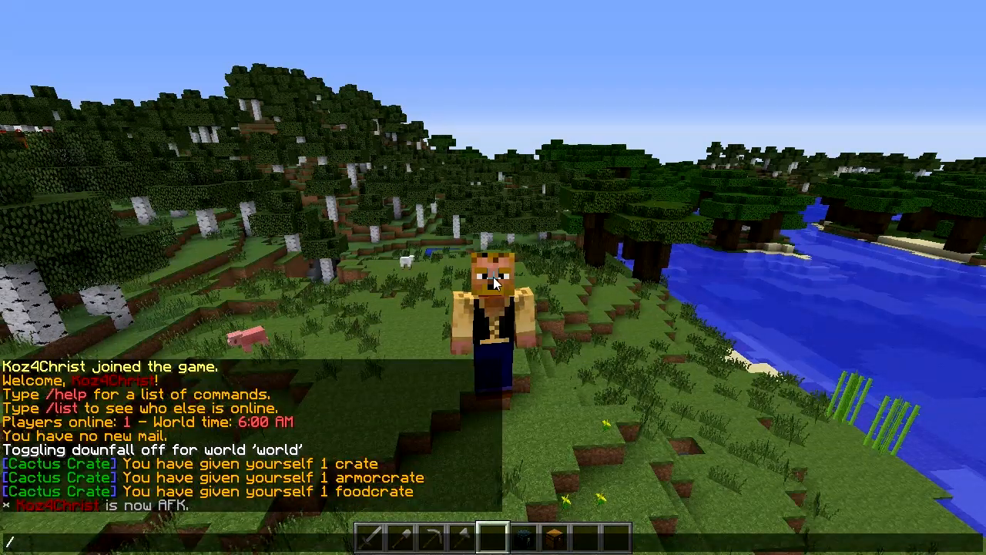
# Reload the crate config in chat and buy one crate with /crate buy 1
pyautogui.write('cra')
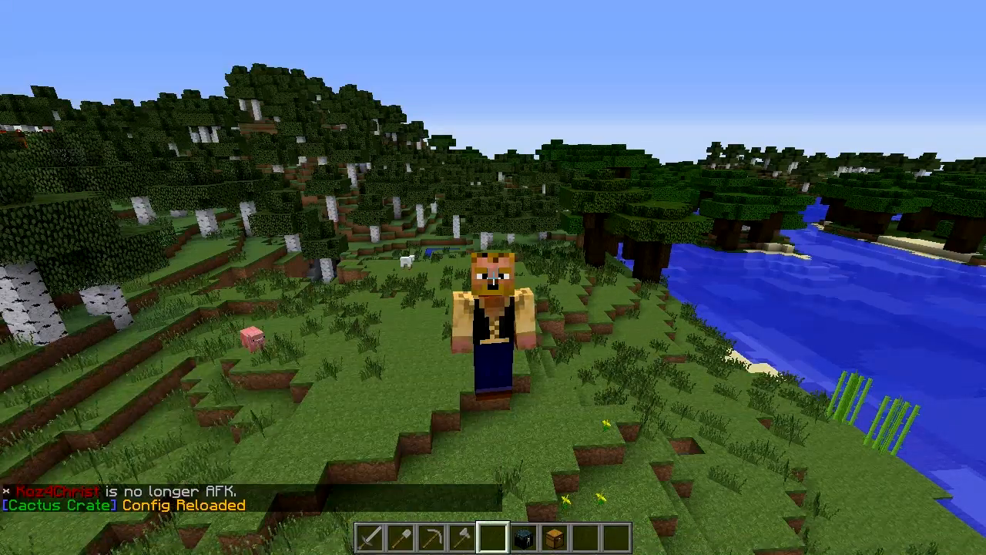
pyautogui.press('t')
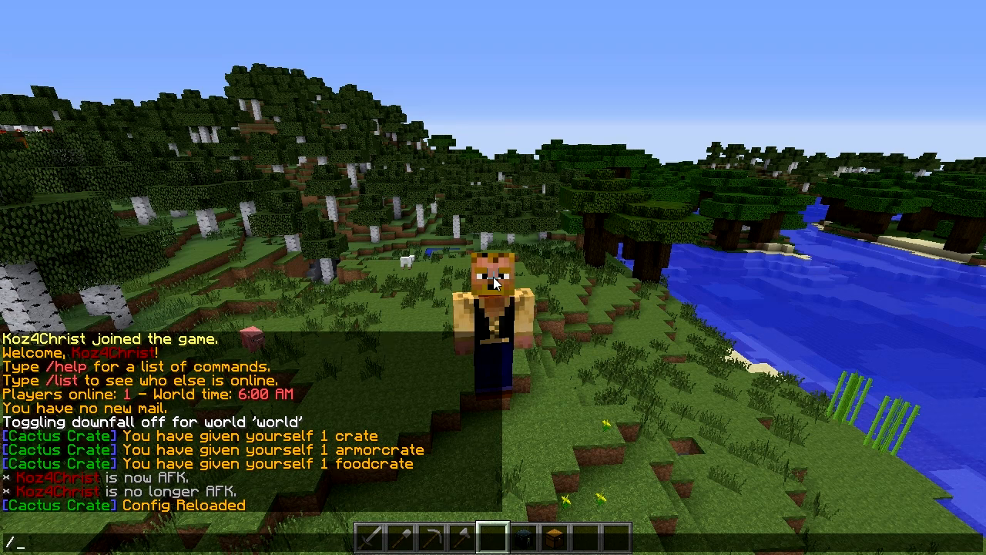
pyautogui.write('crate buy 1')
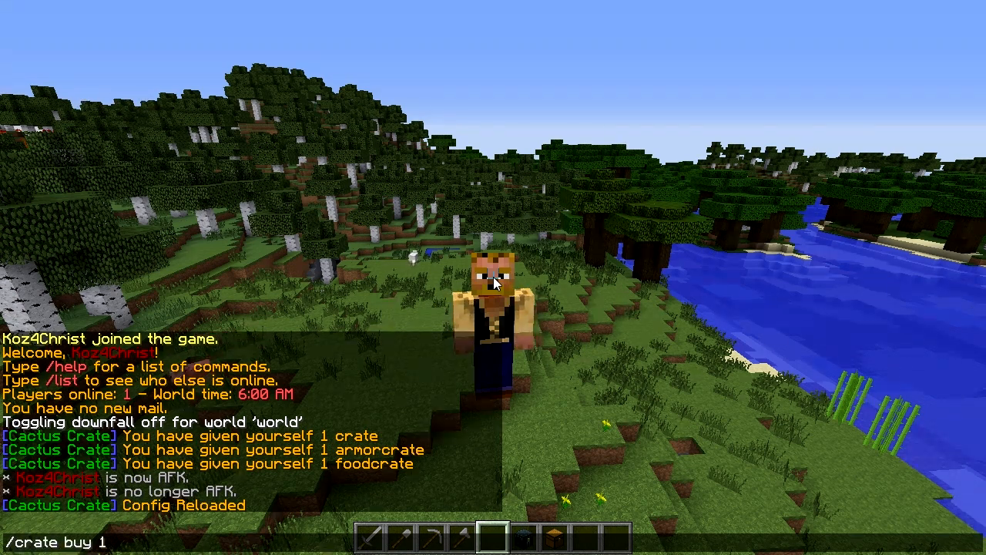
pyautogui.write('crate')
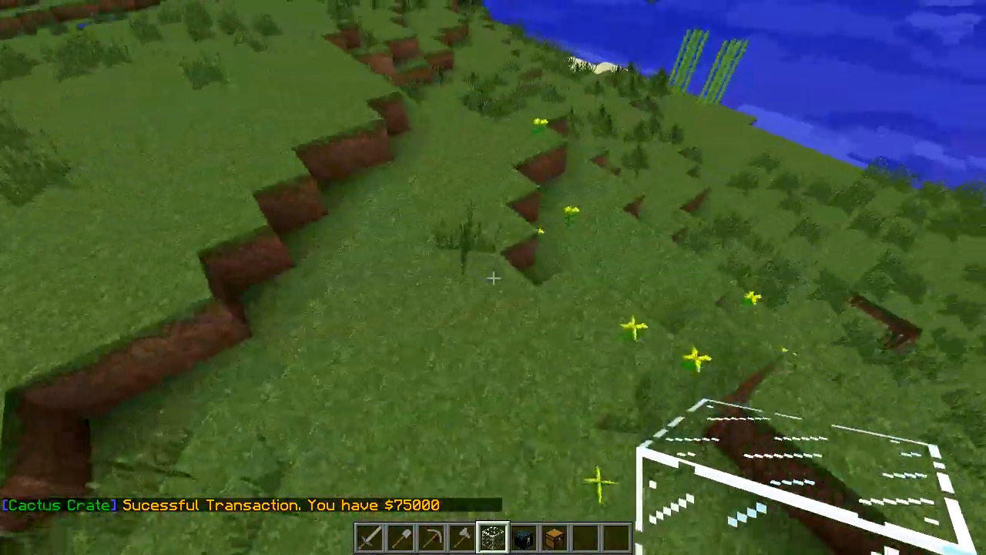
pyautogui.moveTo(493, 277)
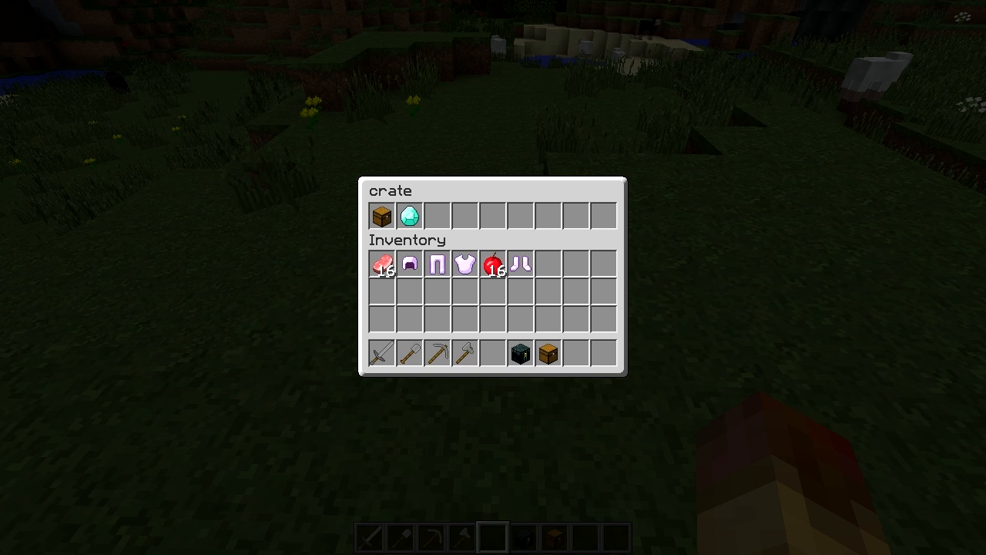
pyautogui.moveTo(410, 215)
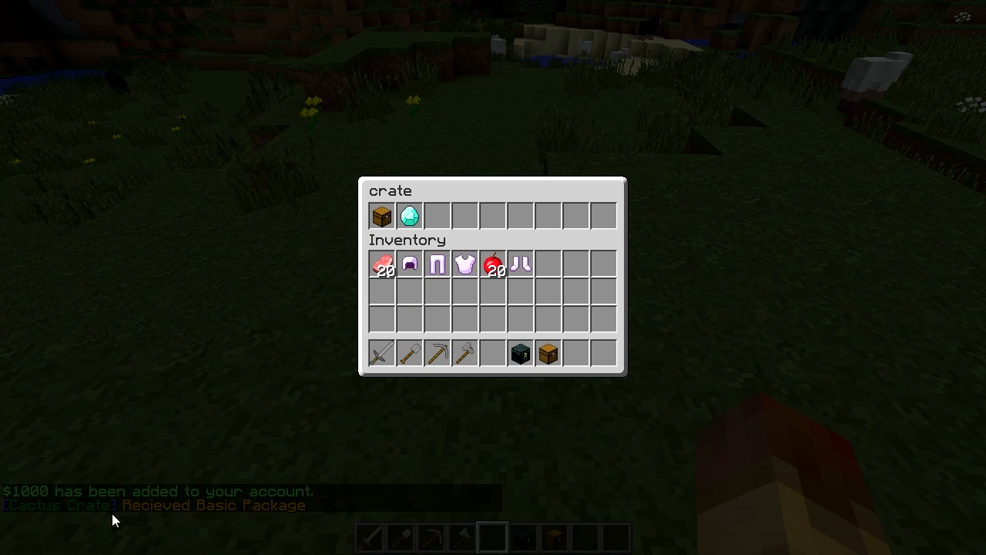
pyautogui.moveTo(340, 461)
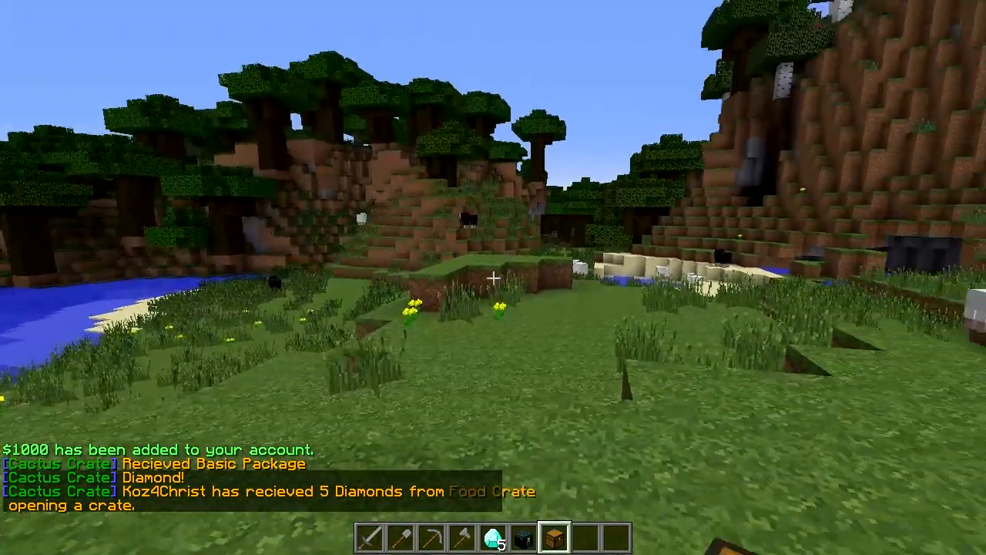
# Check the Survival Inventory now holding the 5 diamonds from the crate
pyautogui.press('e')
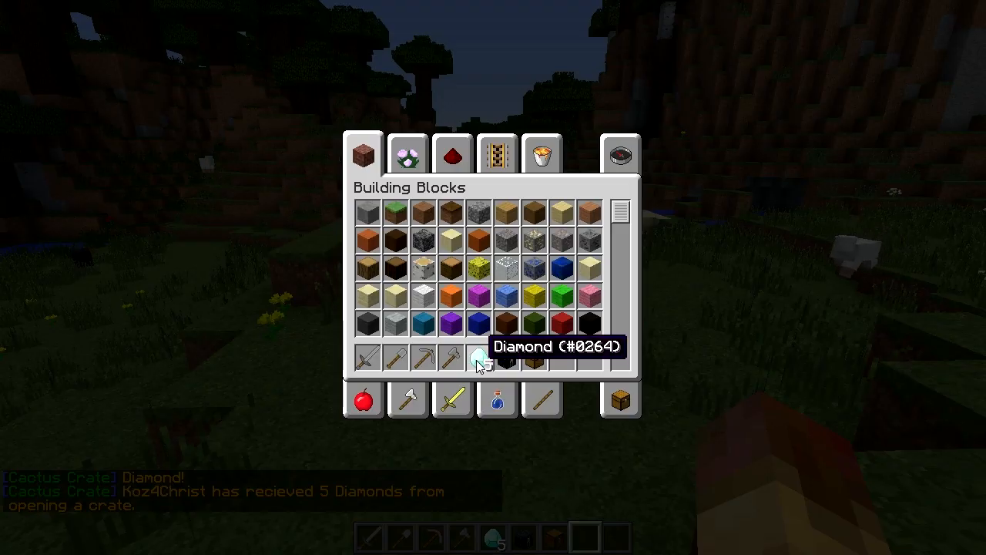
pyautogui.click(620, 154)
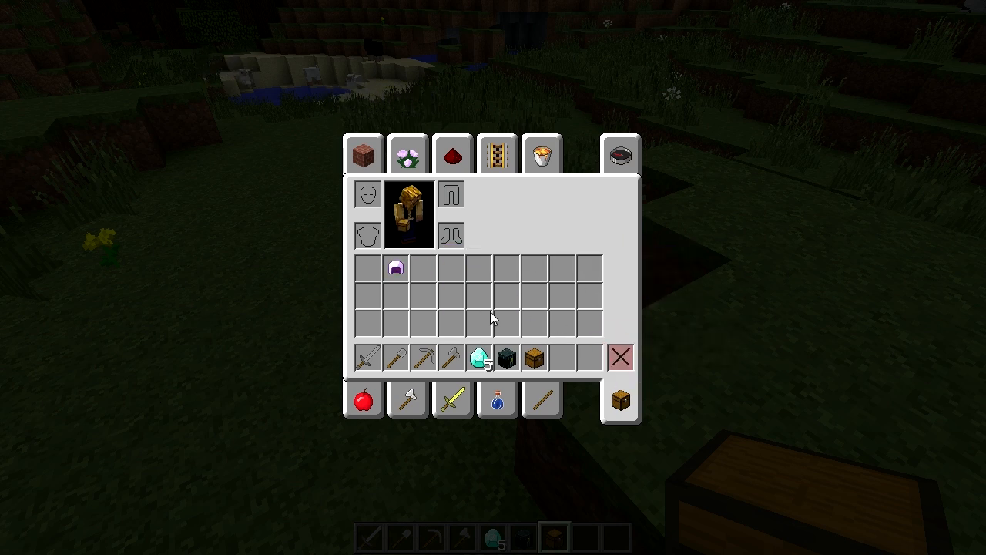
pyautogui.click(364, 152)
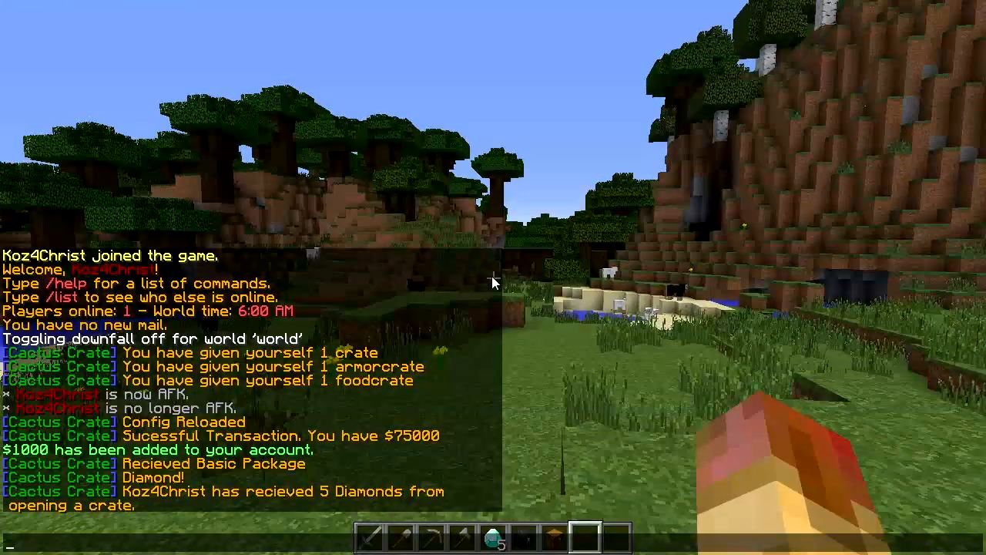
# Run /crate give Koz4Christ 1 armorcrate to receive another armorcrate
pyautogui.write('/crate give')
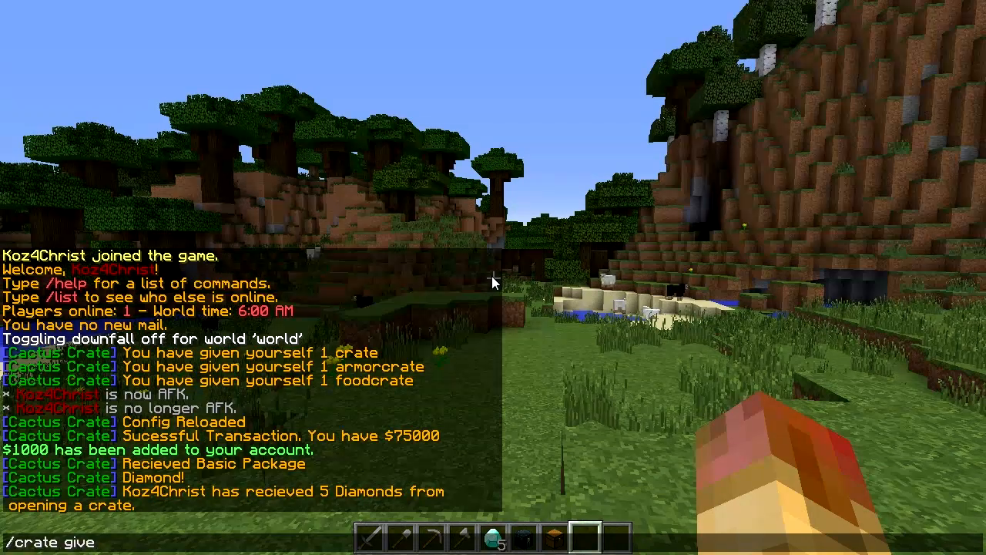
pyautogui.write('Koz4Christ')
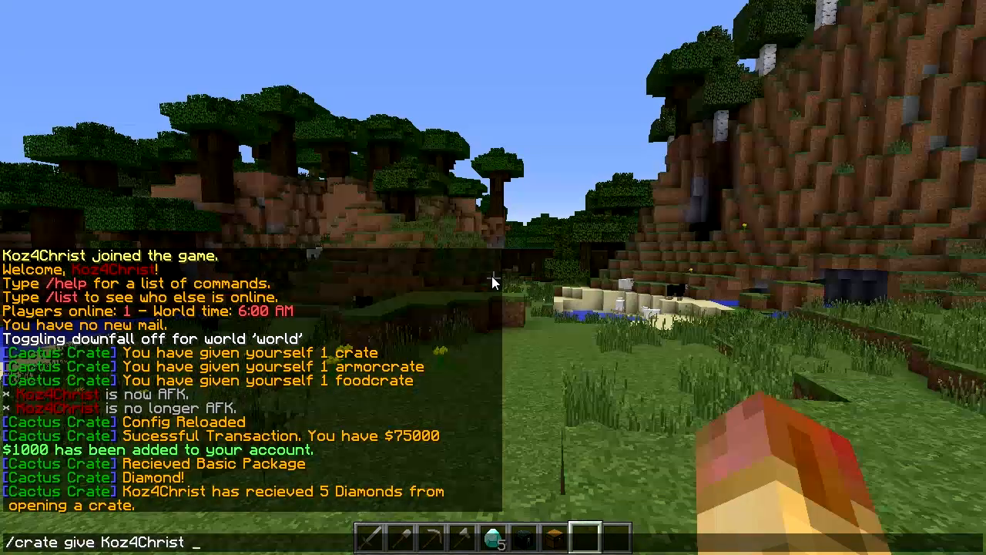
pyautogui.write('1')
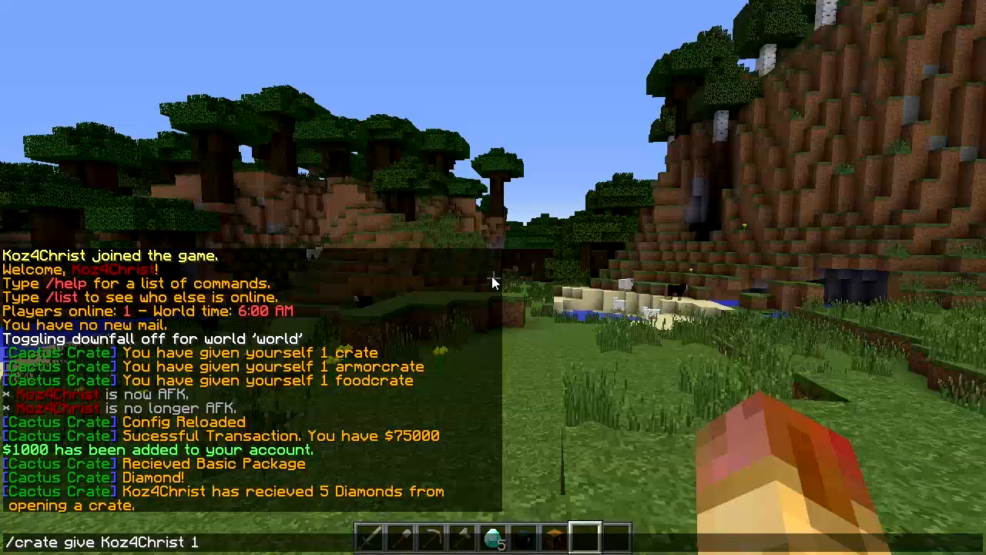
pyautogui.write('armorcra')
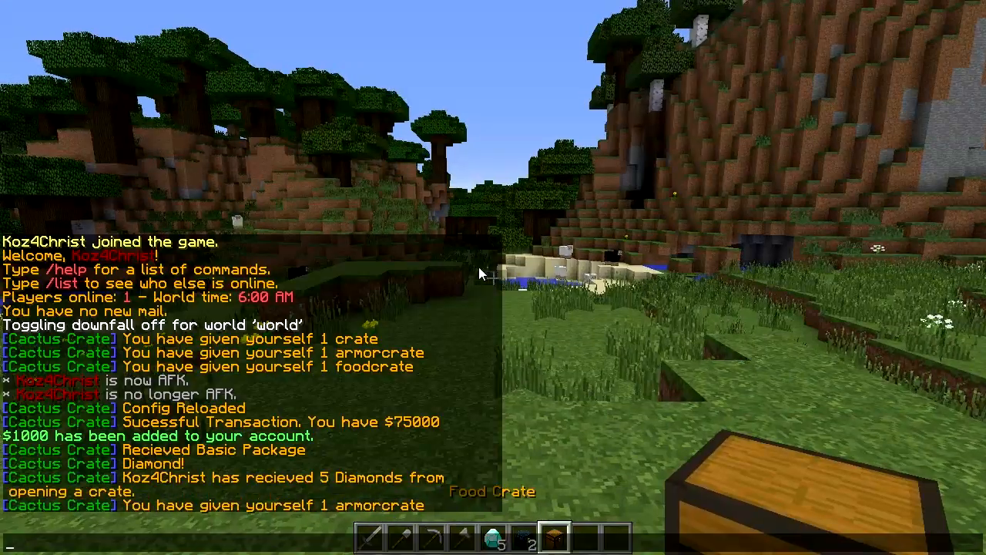
pyautogui.write('/crate give Koz4Christ 1 armorcrate')
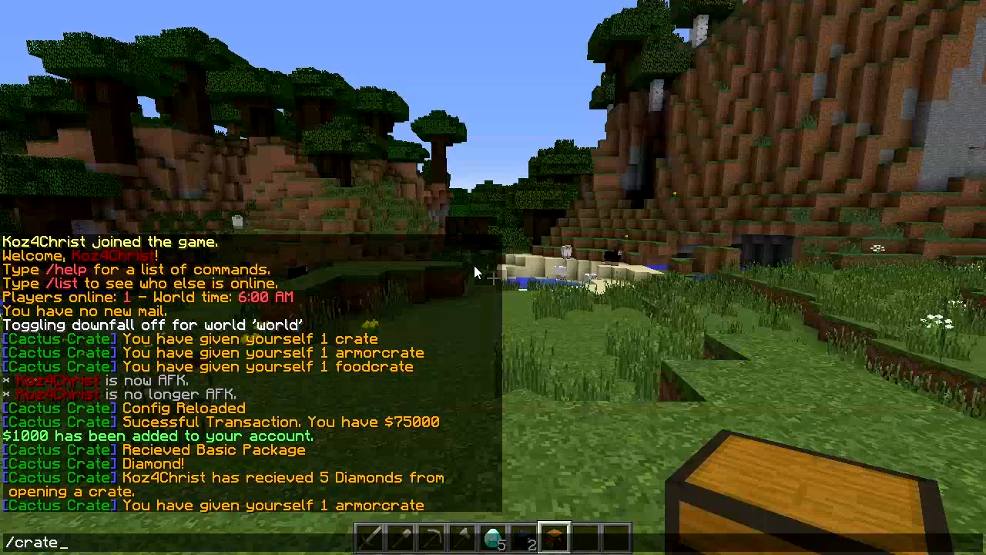
# Run /crate giveall all 1 crate, then list crate counts with /crate info
pyautogui.write('giveall')
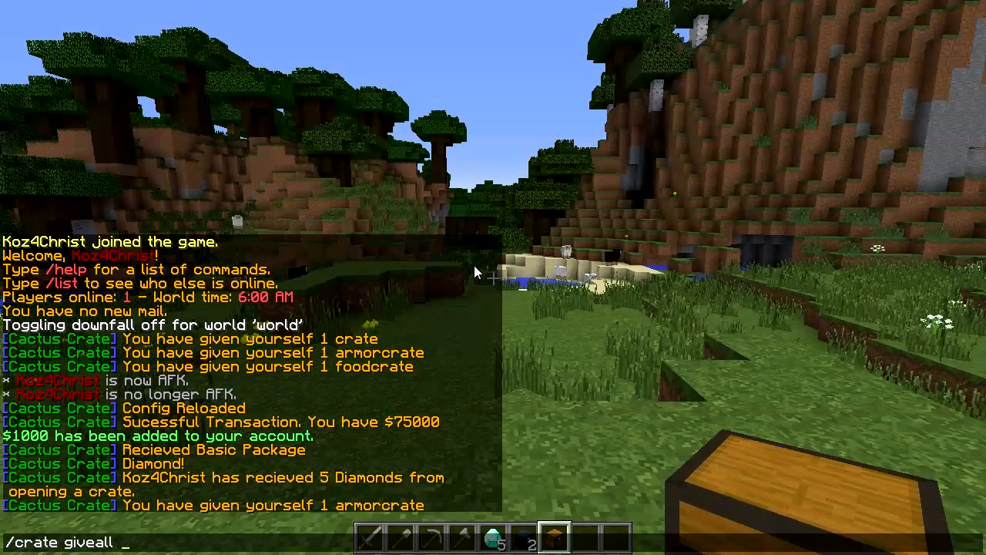
pyautogui.write('onl')
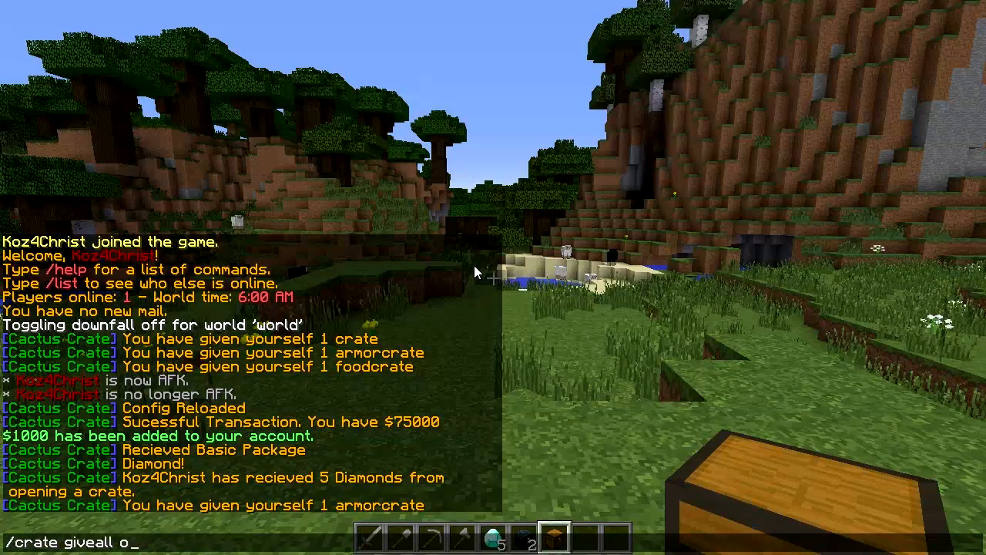
pyautogui.write('all')
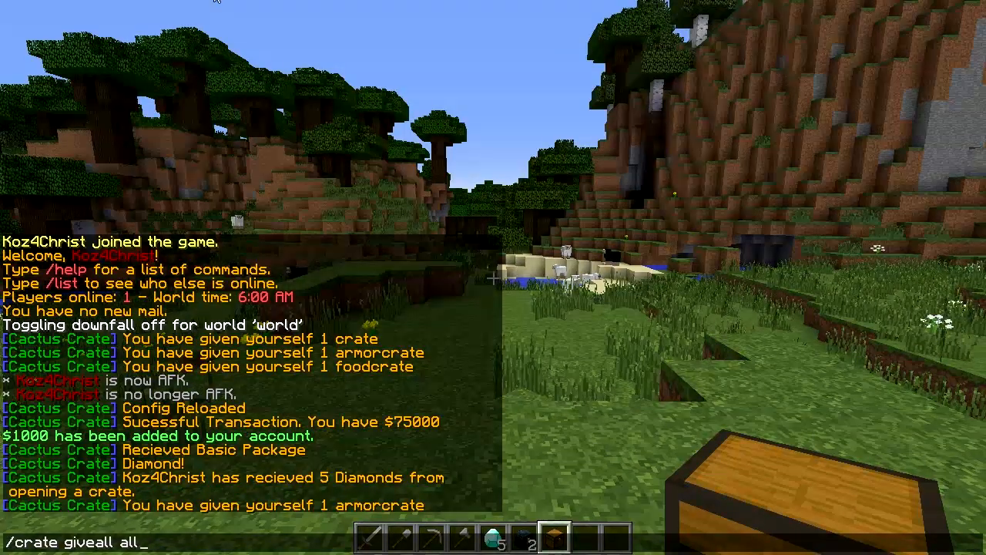
pyautogui.write('1')
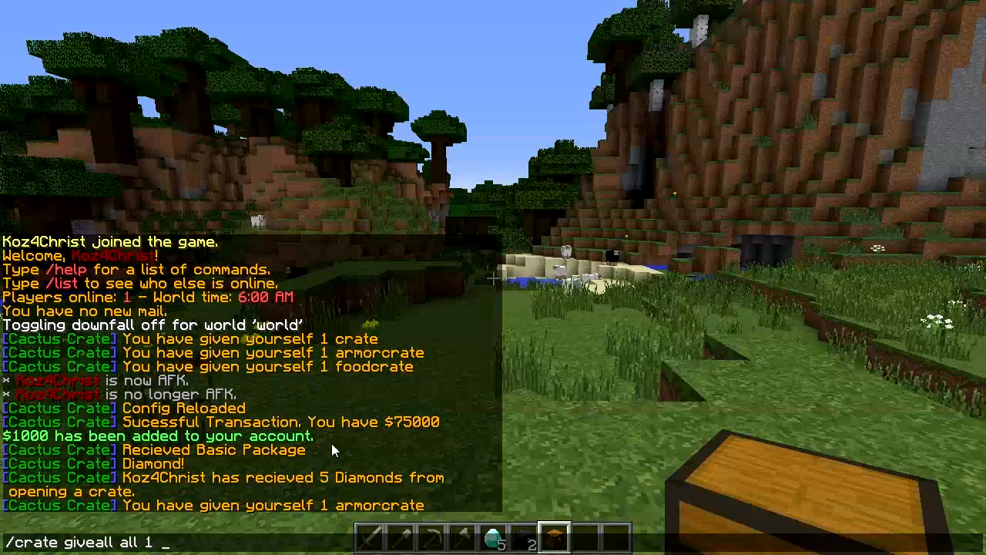
pyautogui.write('crate')
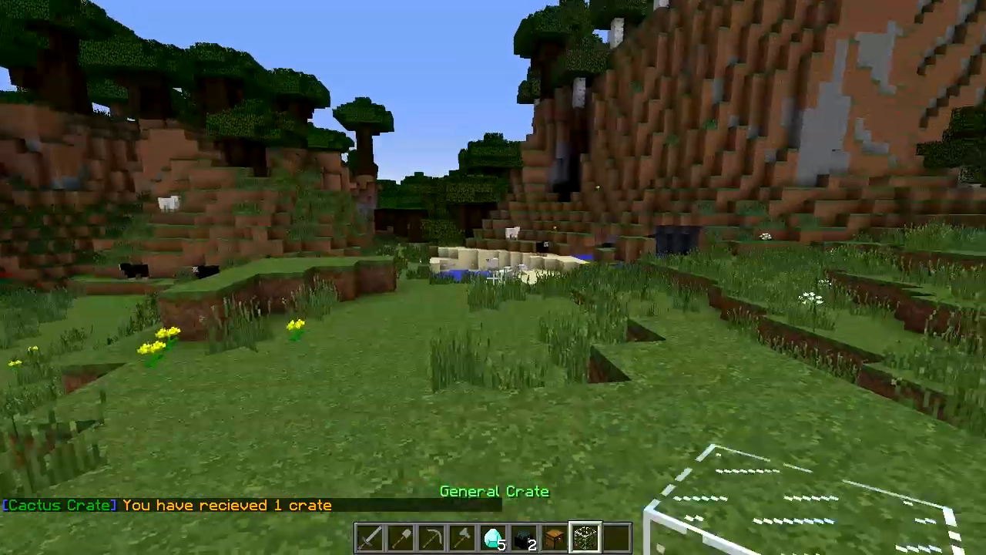
pyautogui.press('e')
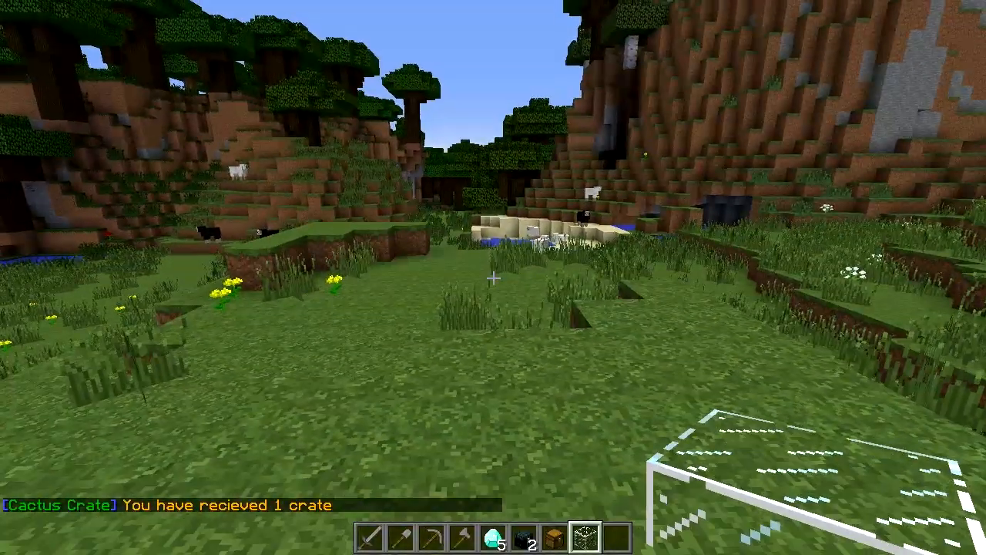
pyautogui.write('/crate info')
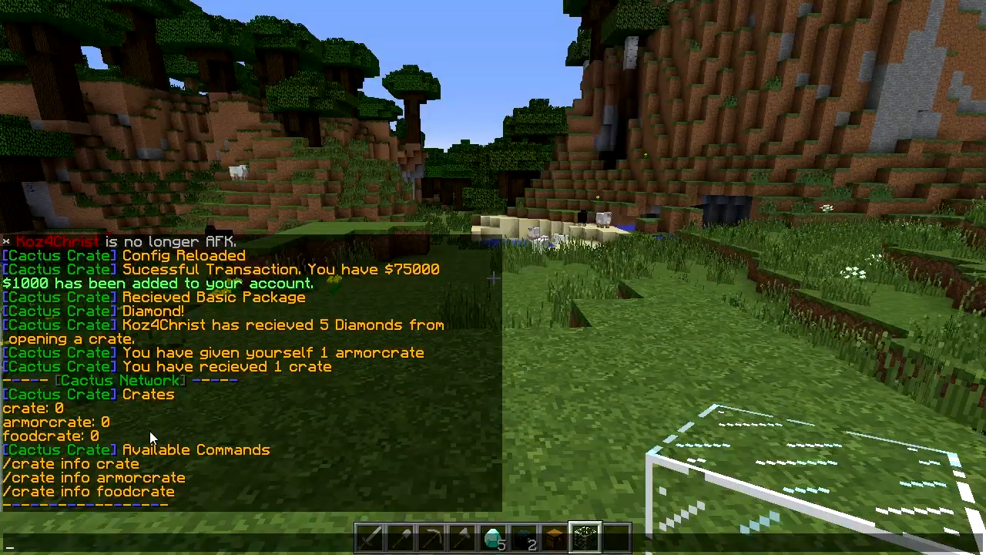
# Submit the '/crate info crat' chat command to list crate details
pyautogui.write('/crate info crat')
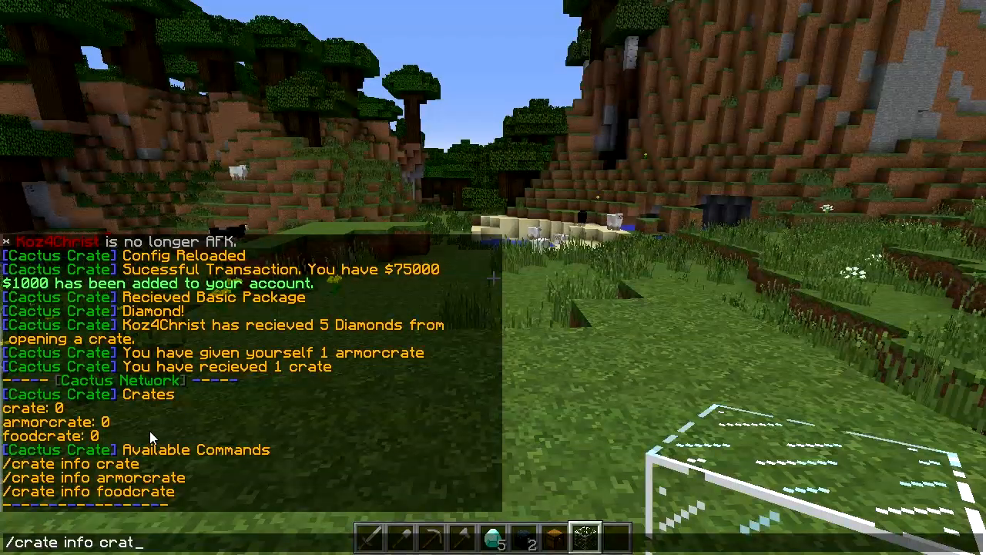
pyautogui.press('enter')
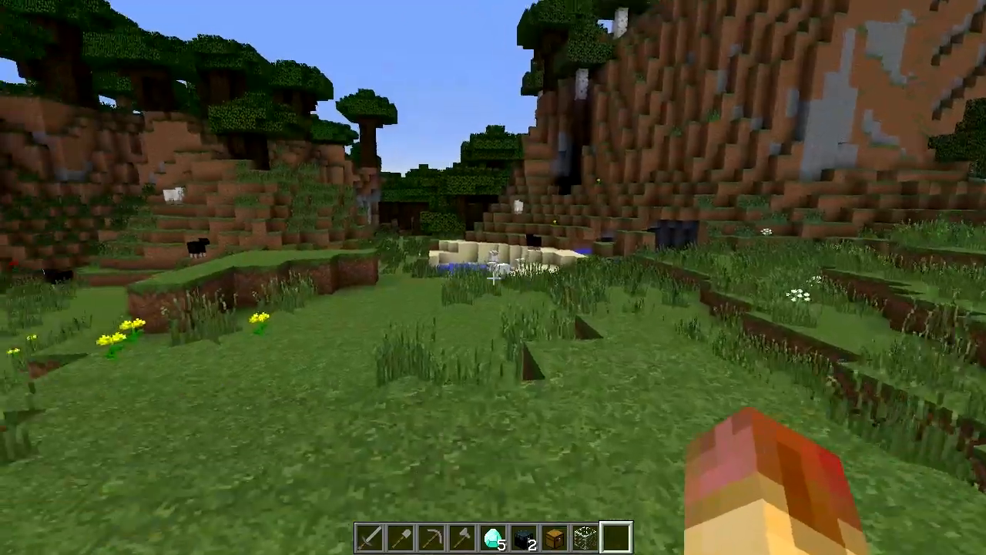
pyautogui.moveTo(493, 277)
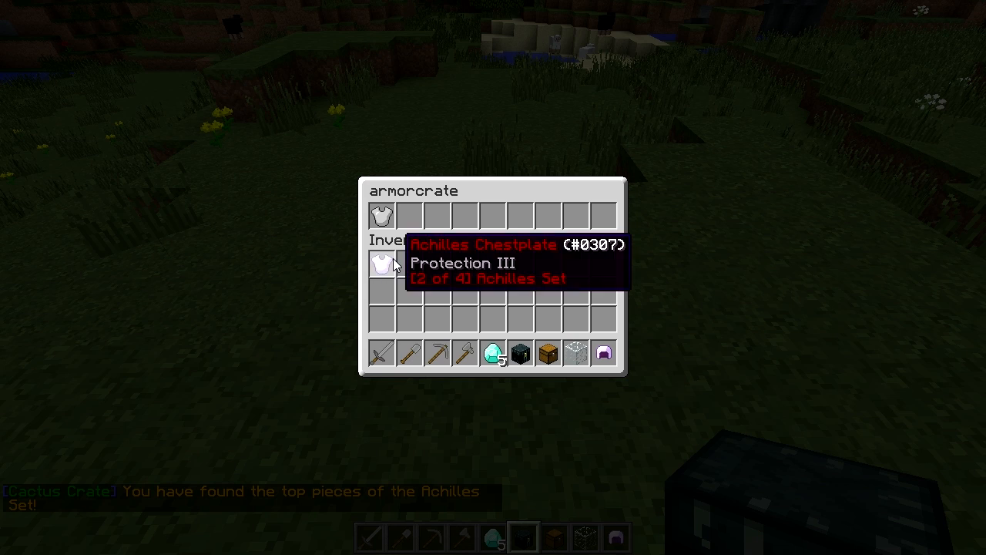
# Dismiss the armorcrate reward window after receiving the Achilles Chestplate
pyautogui.press('Escape')
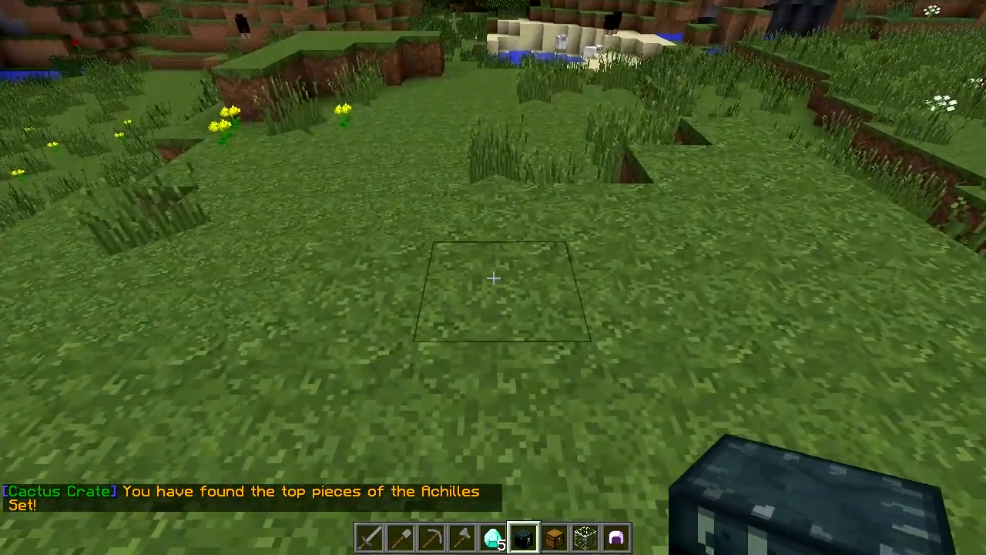